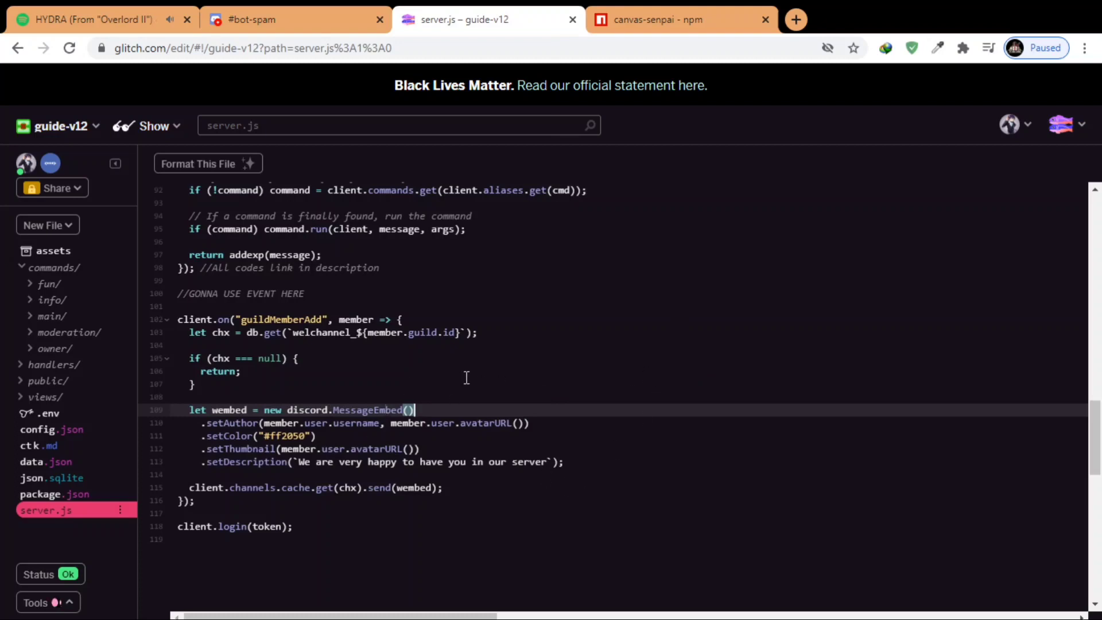
mouse_move(474, 374)
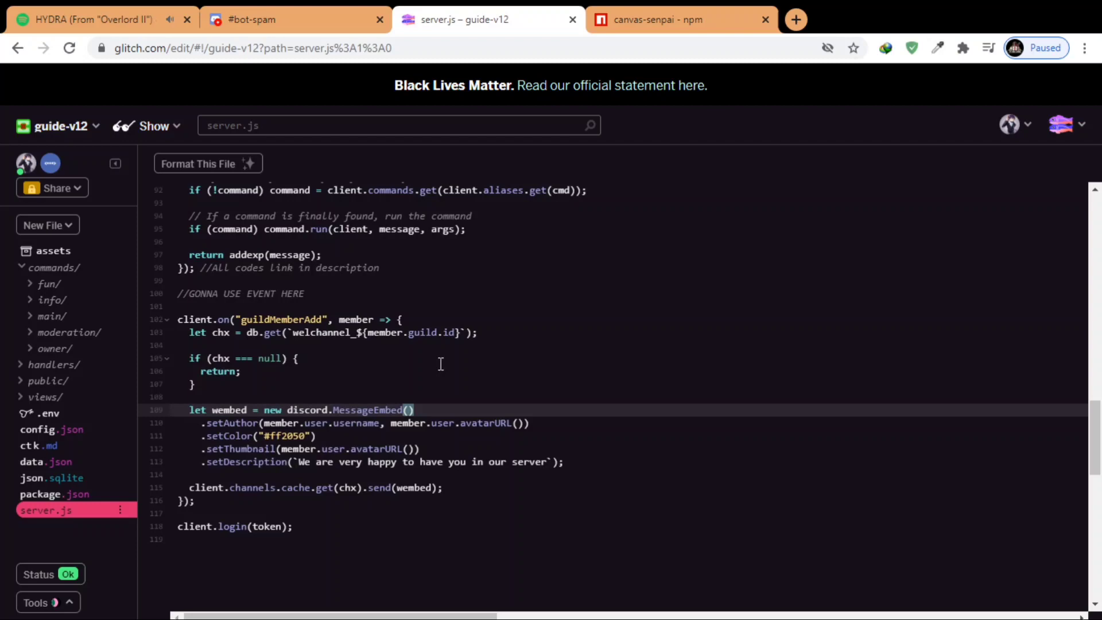
Switch from the guildMemberAdd handler to the canvas-senpai npm package page.
click(678, 19)
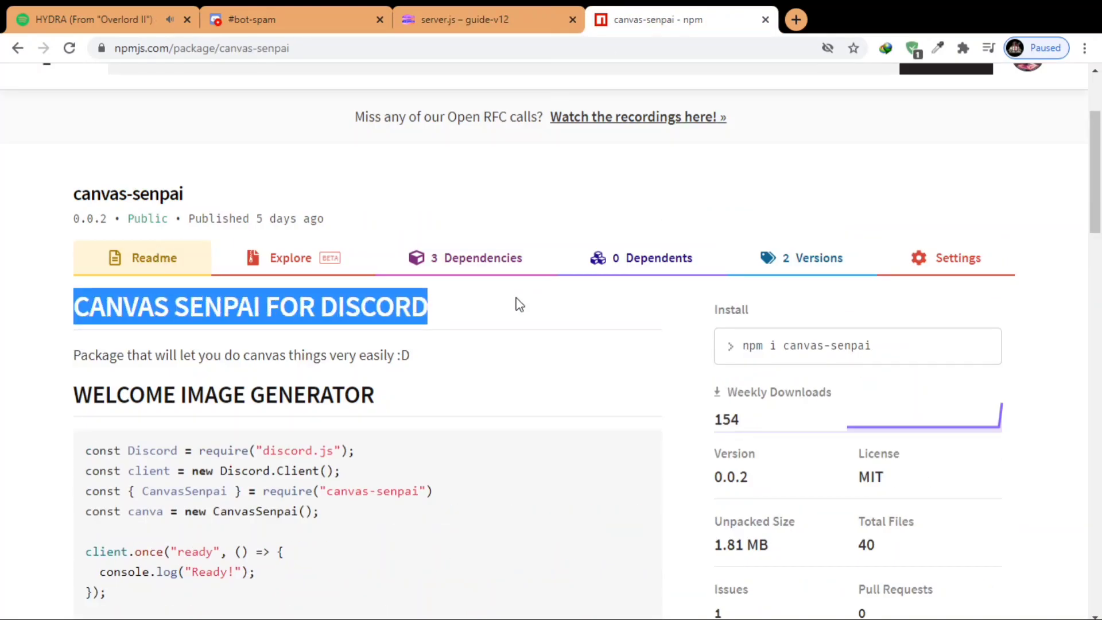
Copy the CanvasSenpai require and new CanvasSenpai() lines from the readme and return to server.js.
click(653, 372)
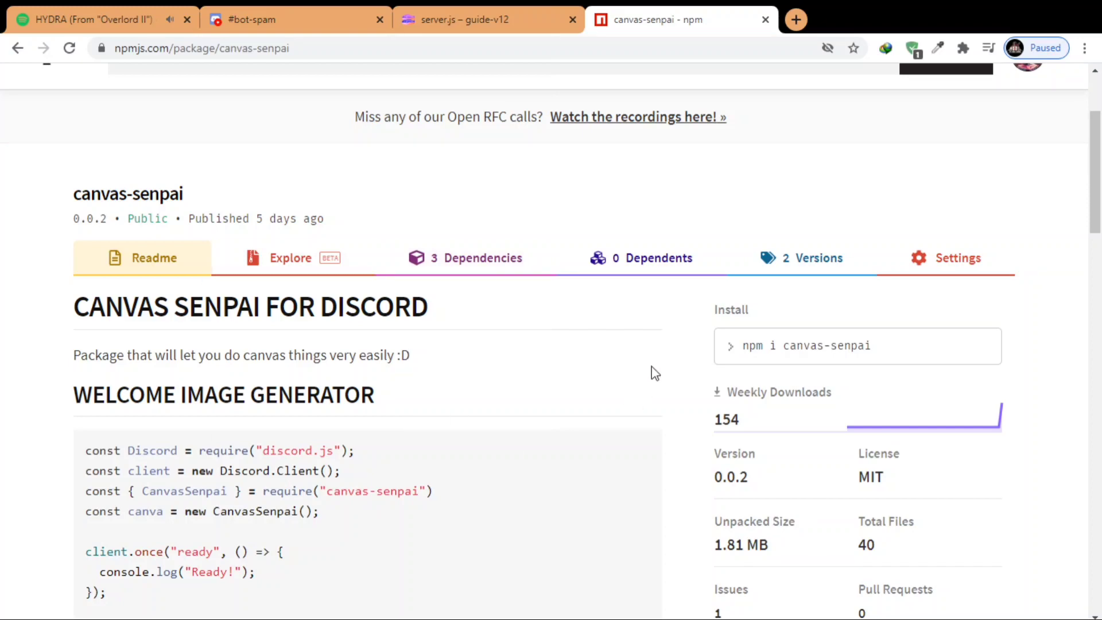
scroll(down, 3)
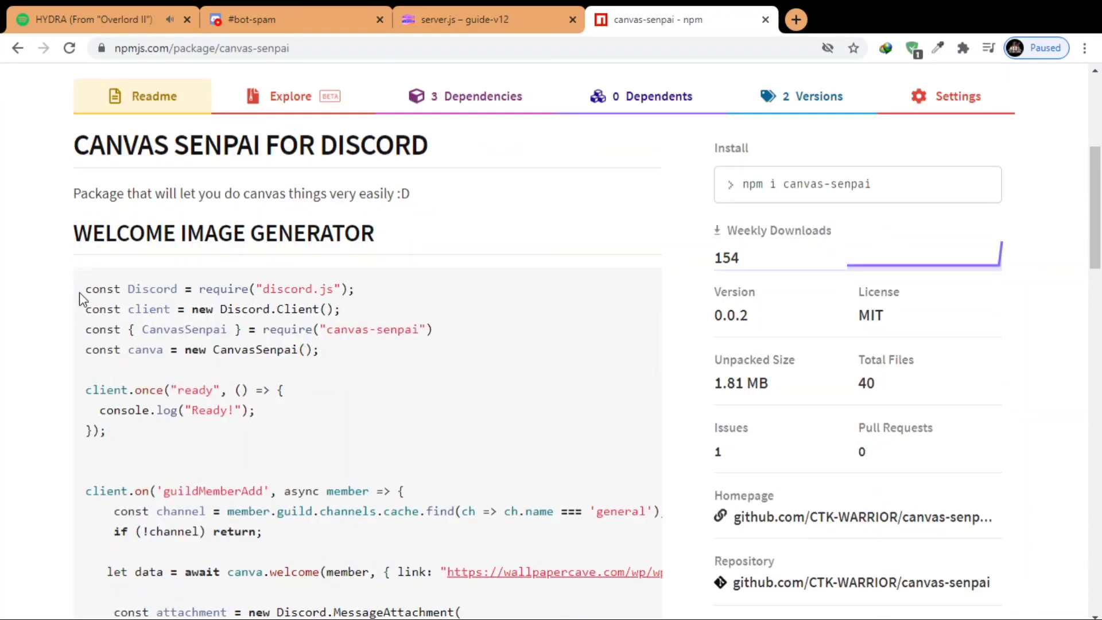
scroll(down, 3)
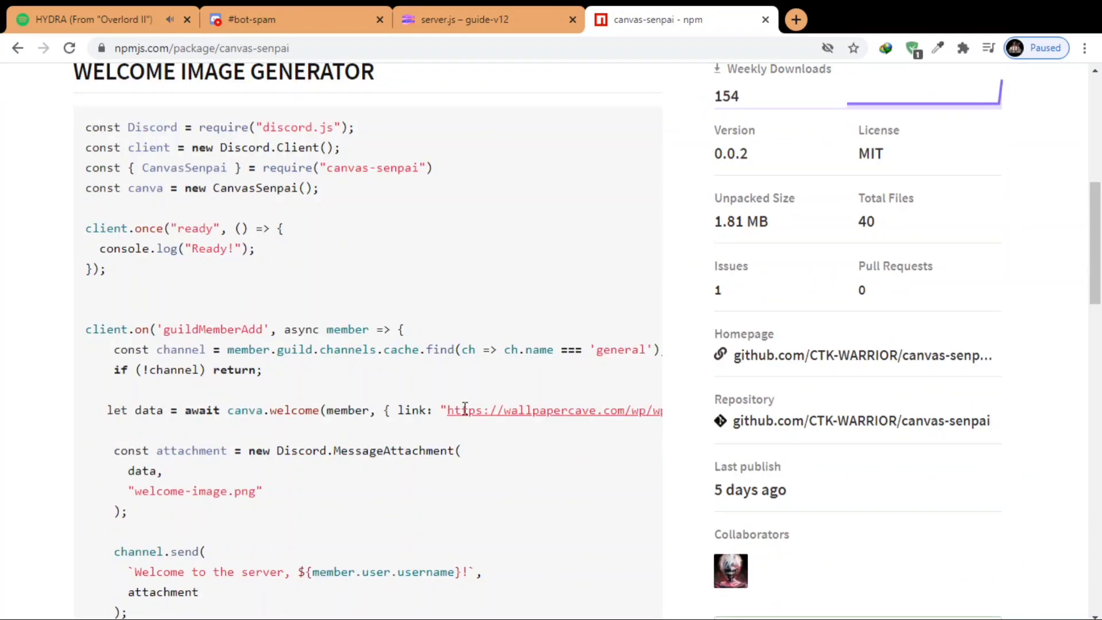
scroll(down, 3)
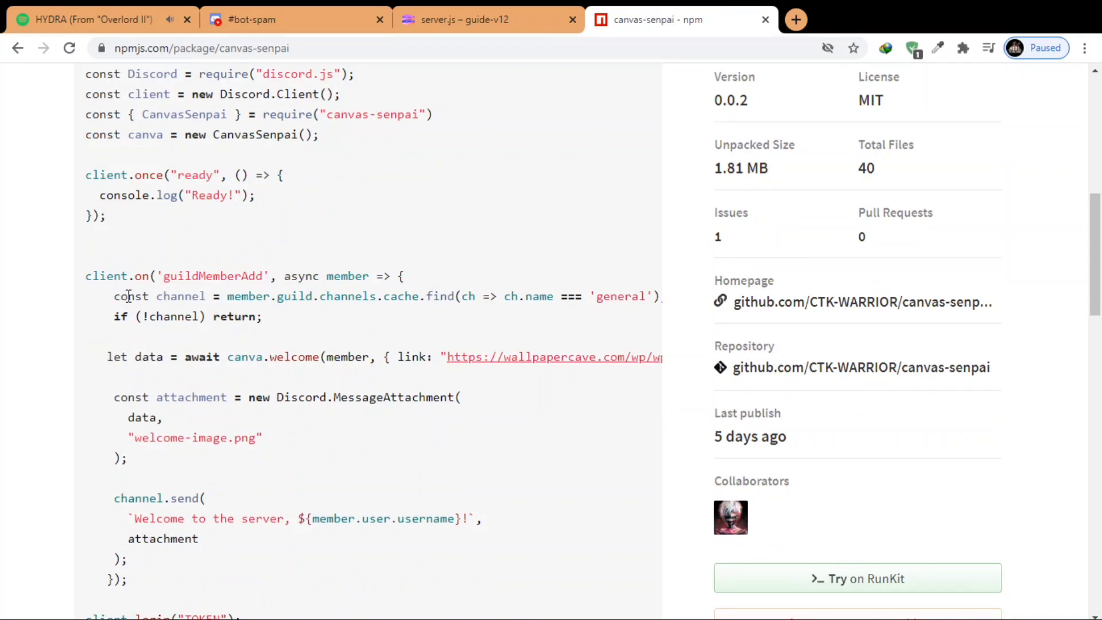
scroll(down, 3)
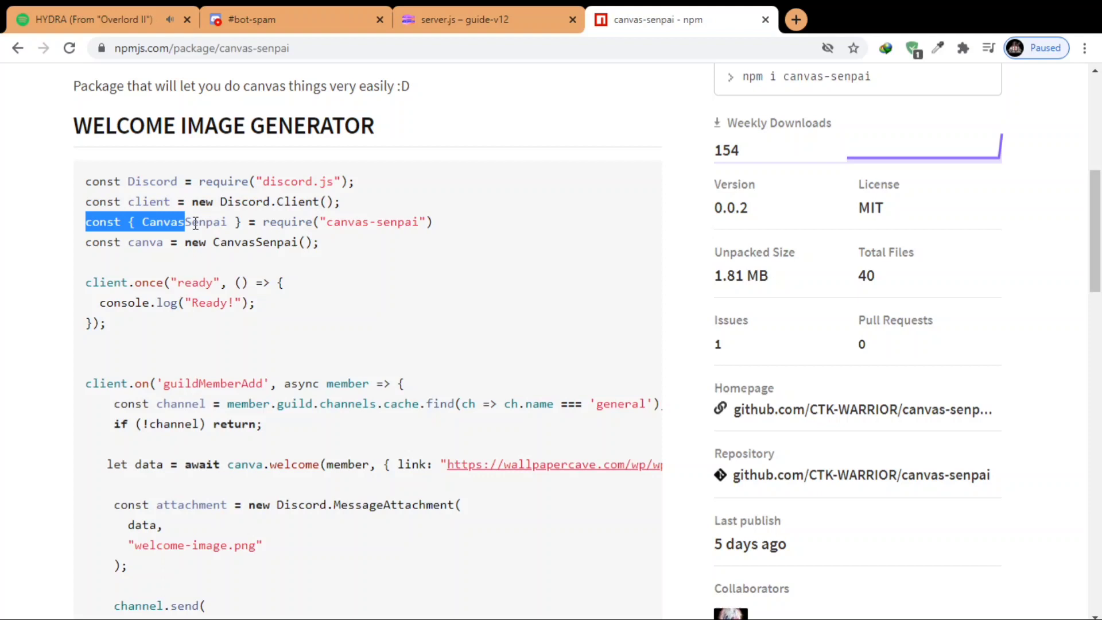
drag(185, 221, 302, 242)
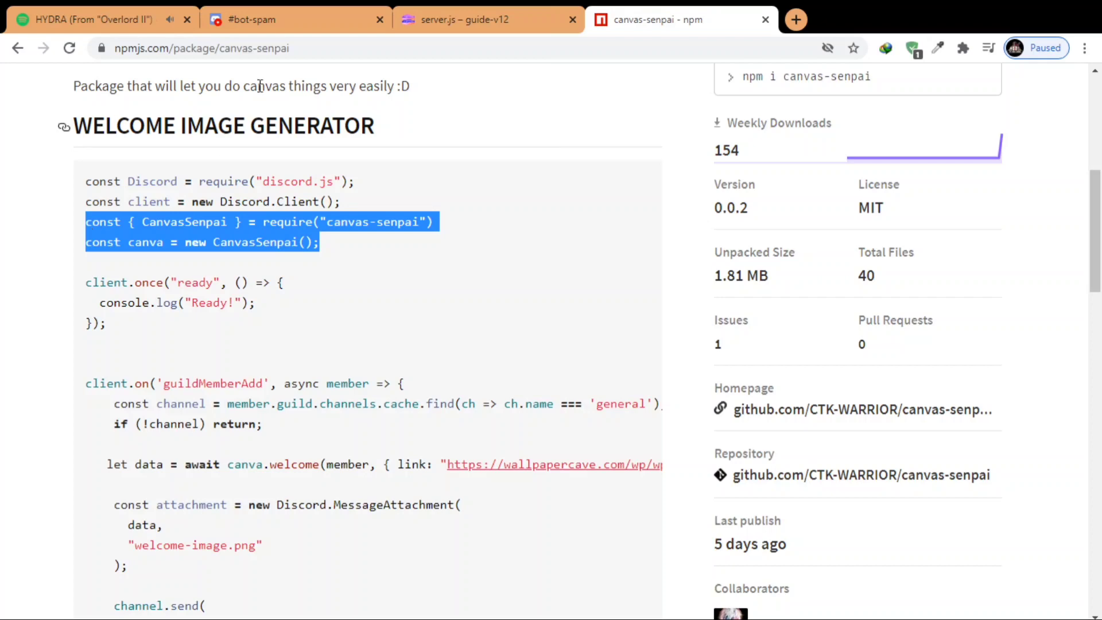
click(488, 19)
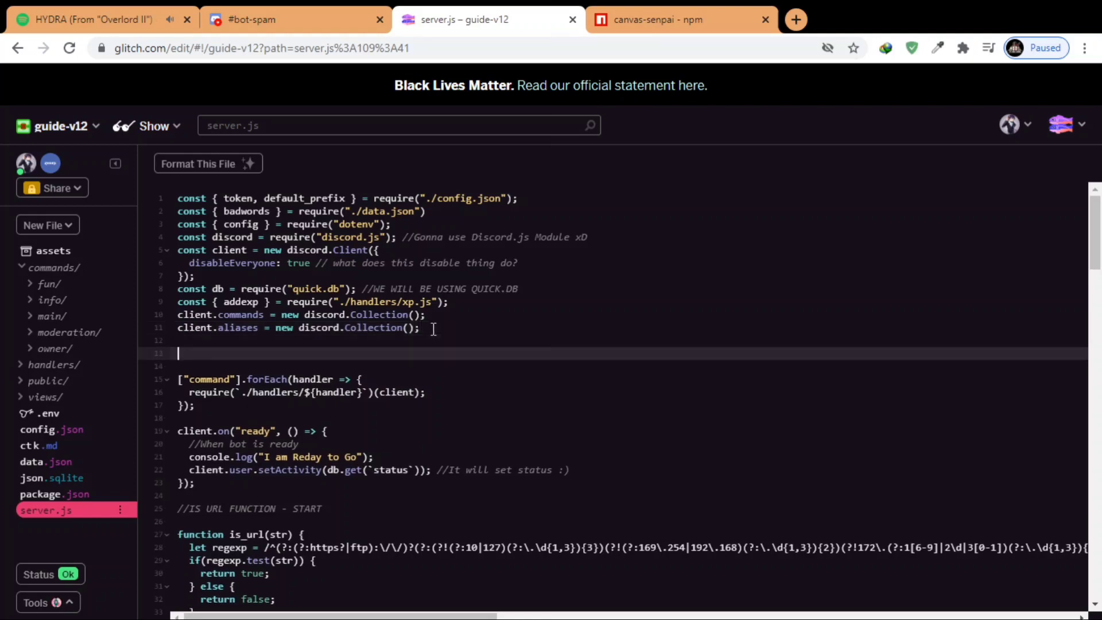
Require canvas-senpai in server.js, list it in package.json dependencies, and return to the readme.
text(const { CanvasSenpai } = require("canvas-senpai"))
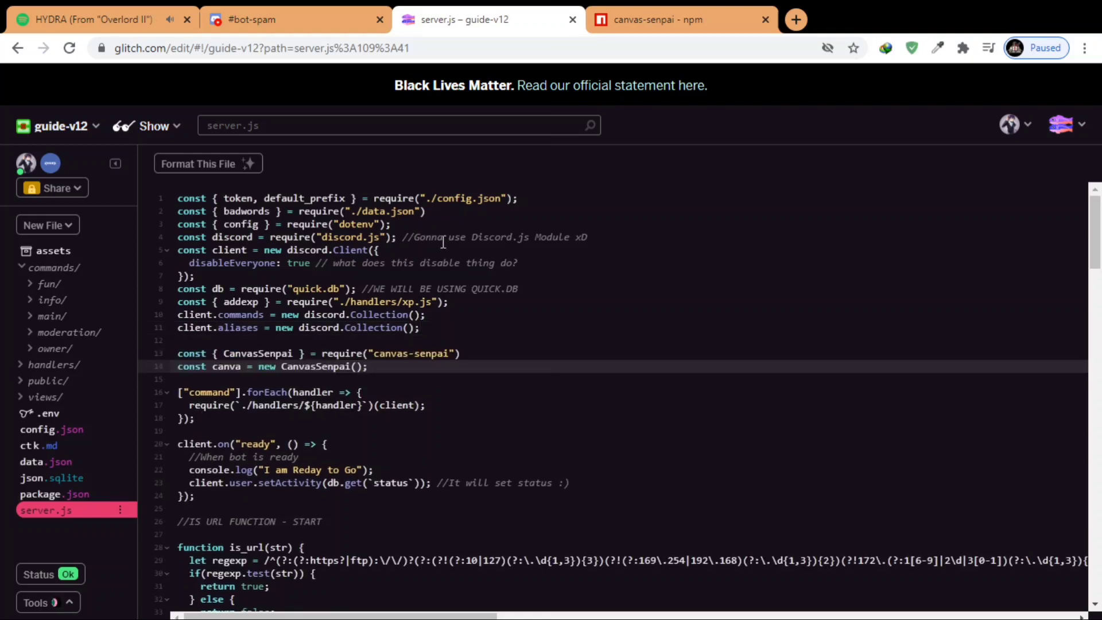
double_click(413, 353)
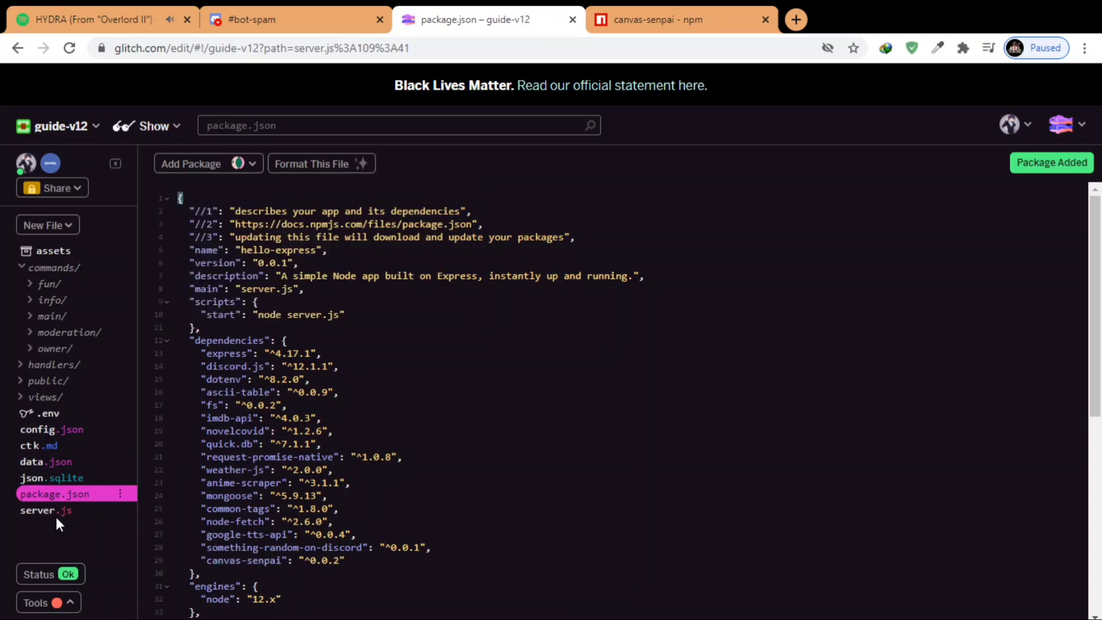
click(46, 510)
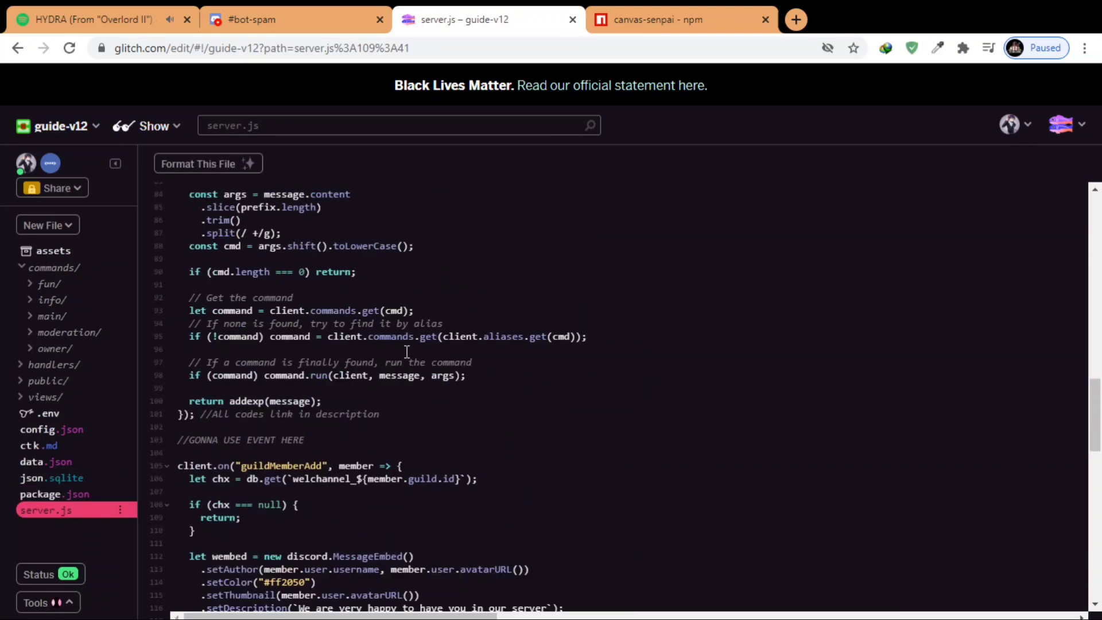
click(657, 19)
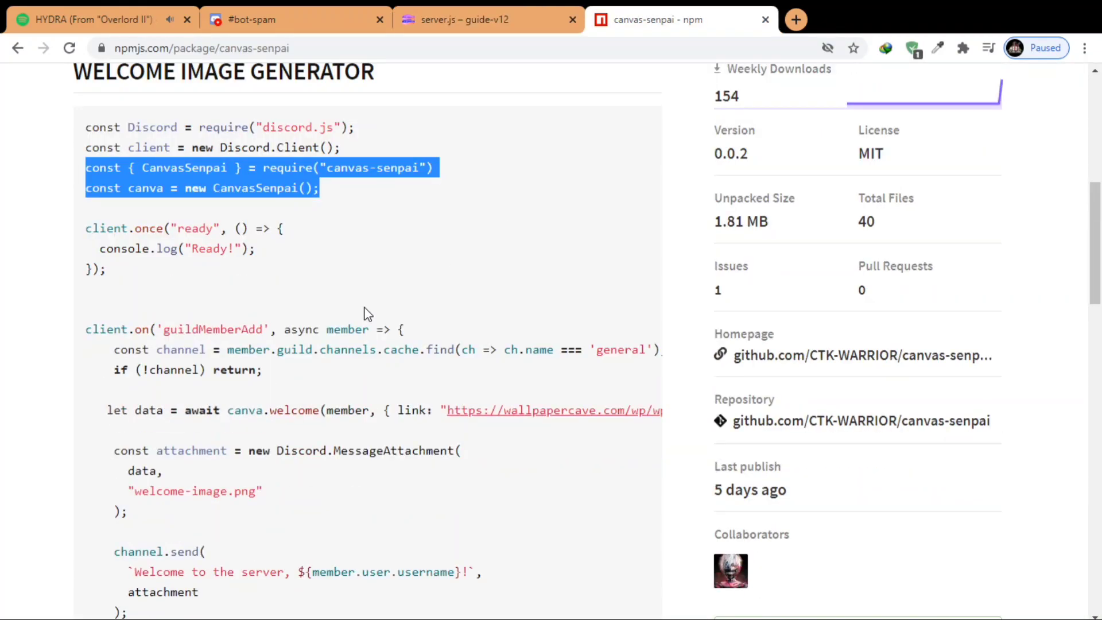
Bring the canva.welcome and MessageAttachment 'welcome-image.png' lines into the handler.
scroll(down, 3)
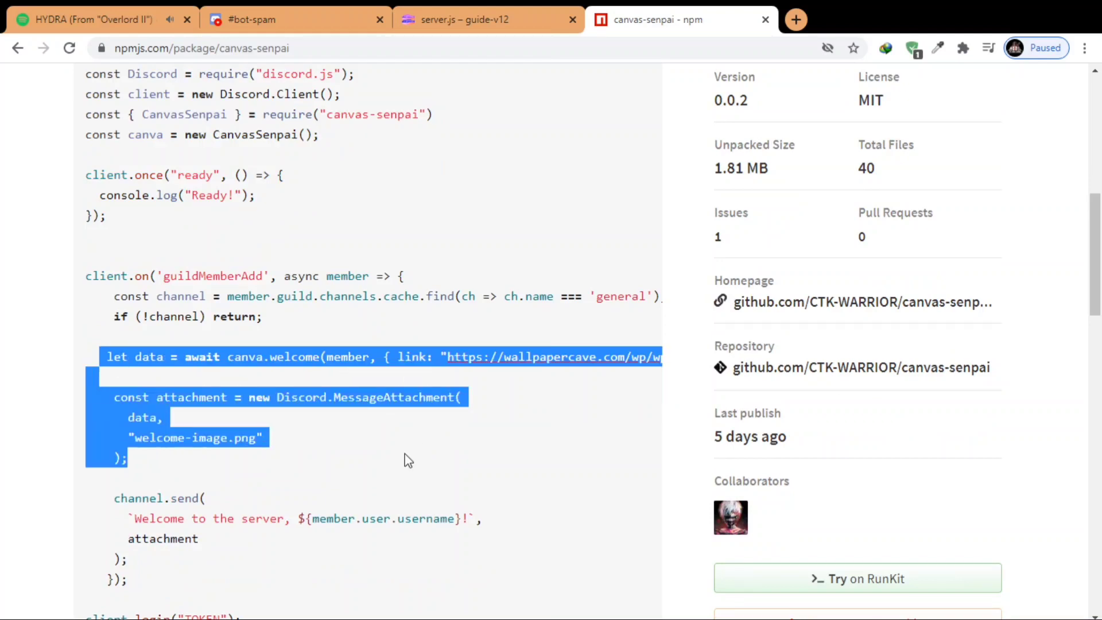
click(484, 19)
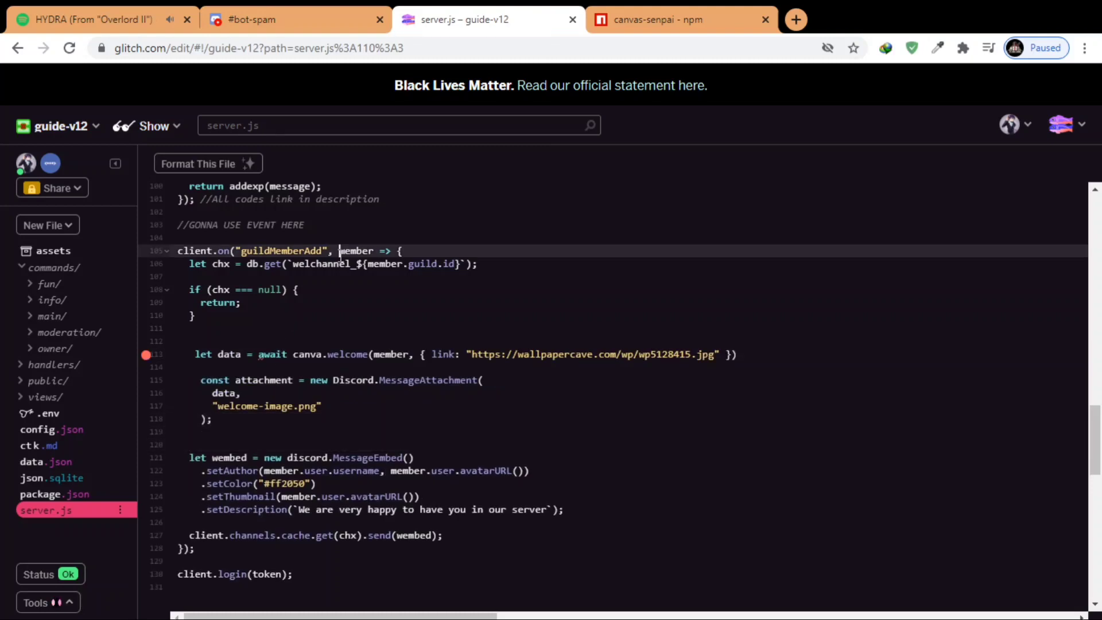
Make the handler async and send "Welcome to our Server" with member.user.username and the attachment instead of the embed.
text(async)
click(334, 380)
text(d)
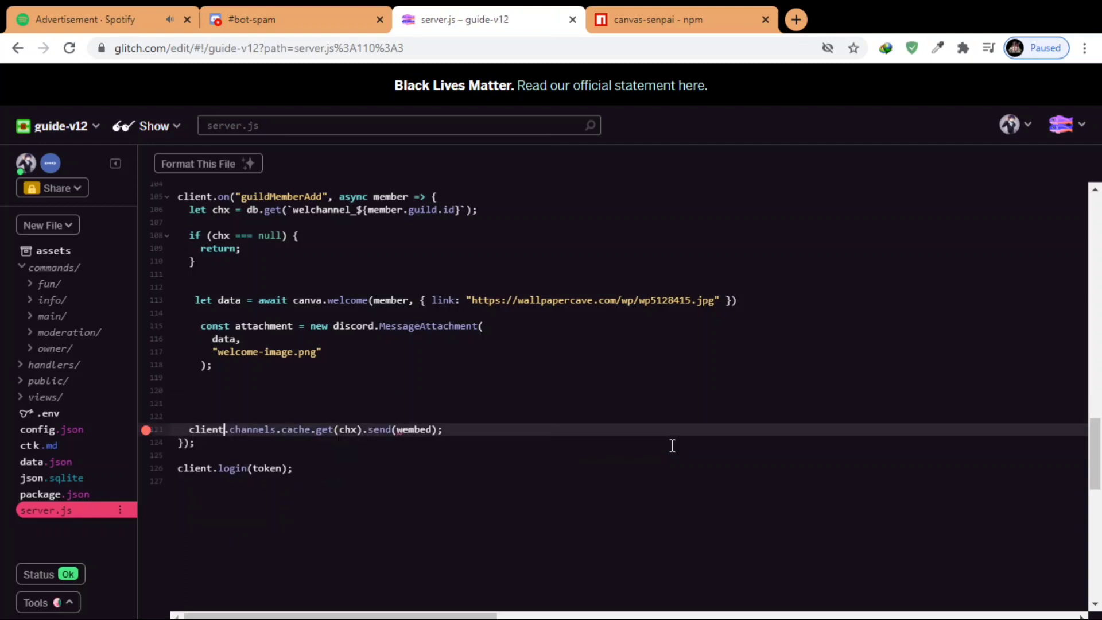
key(Backspace)
text("Welcome to our Server" + )
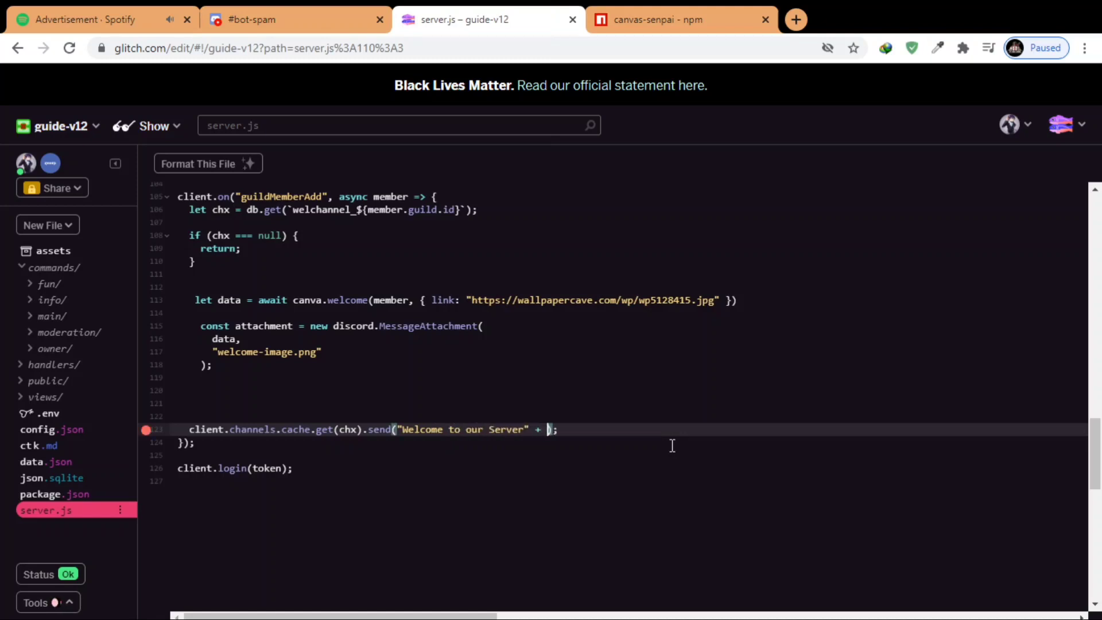
text(member.user)
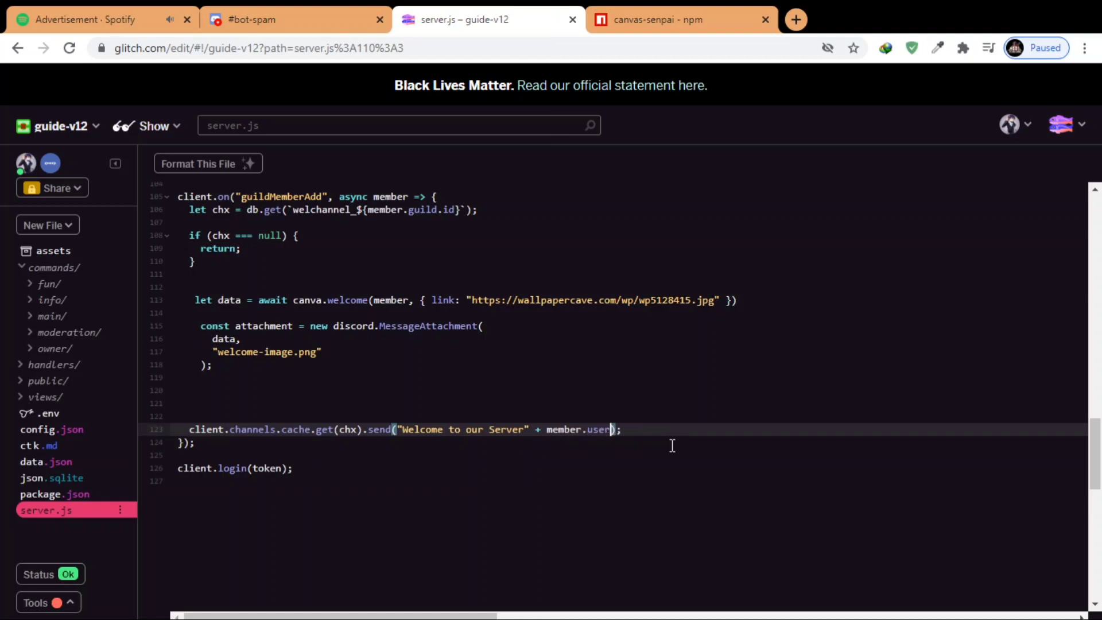
text(.username, att)
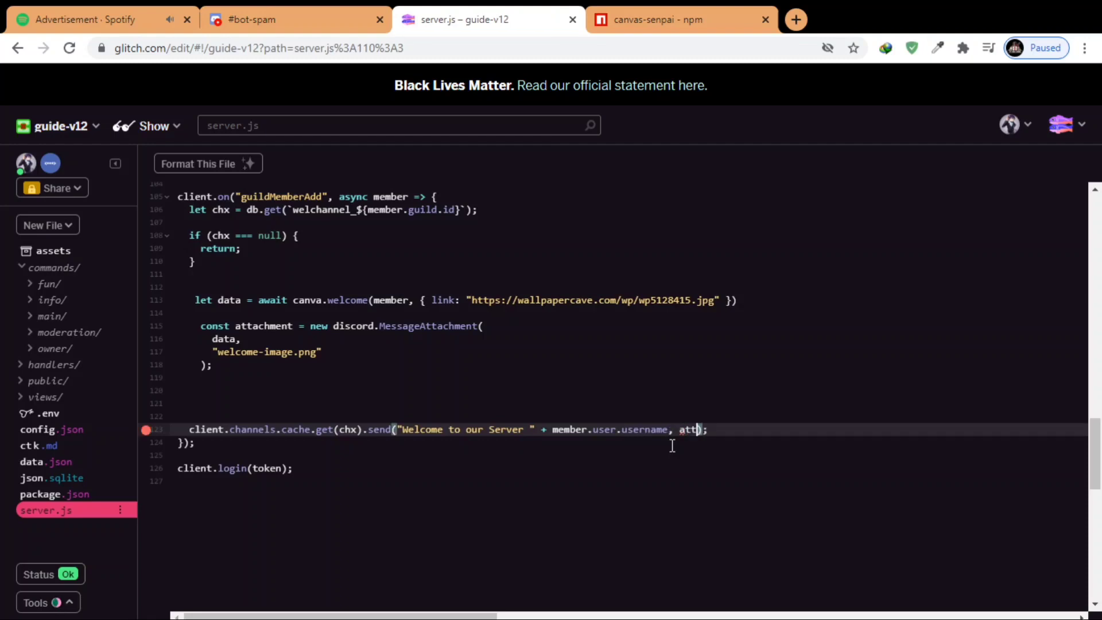
text(achment)
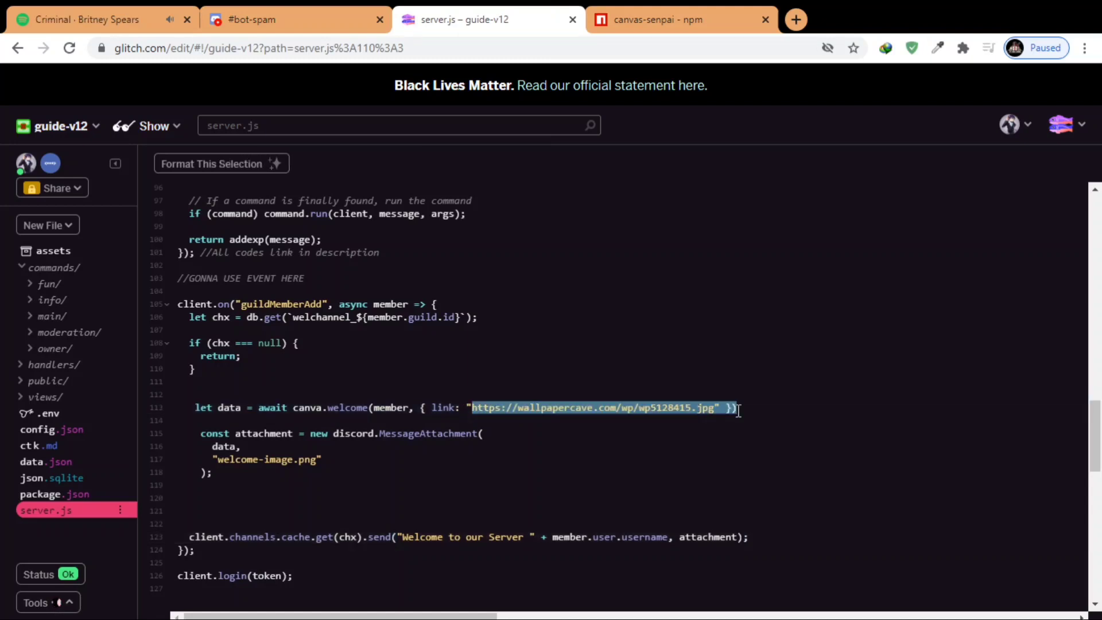
Check the bot's runtime logs and move to the Discord test server.
click(39, 602)
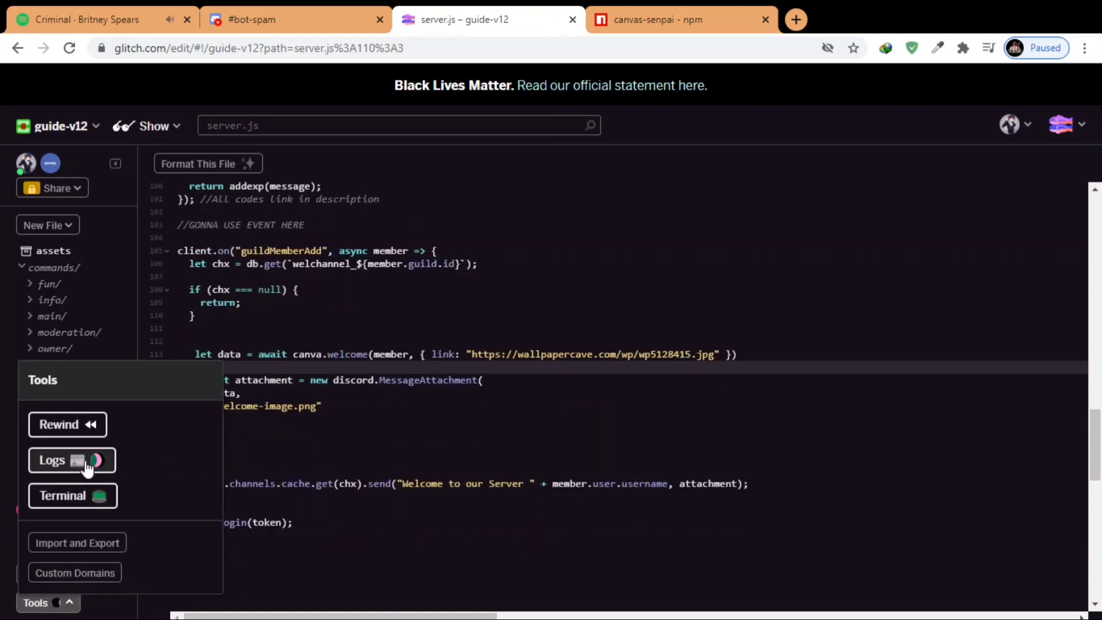
click(52, 460)
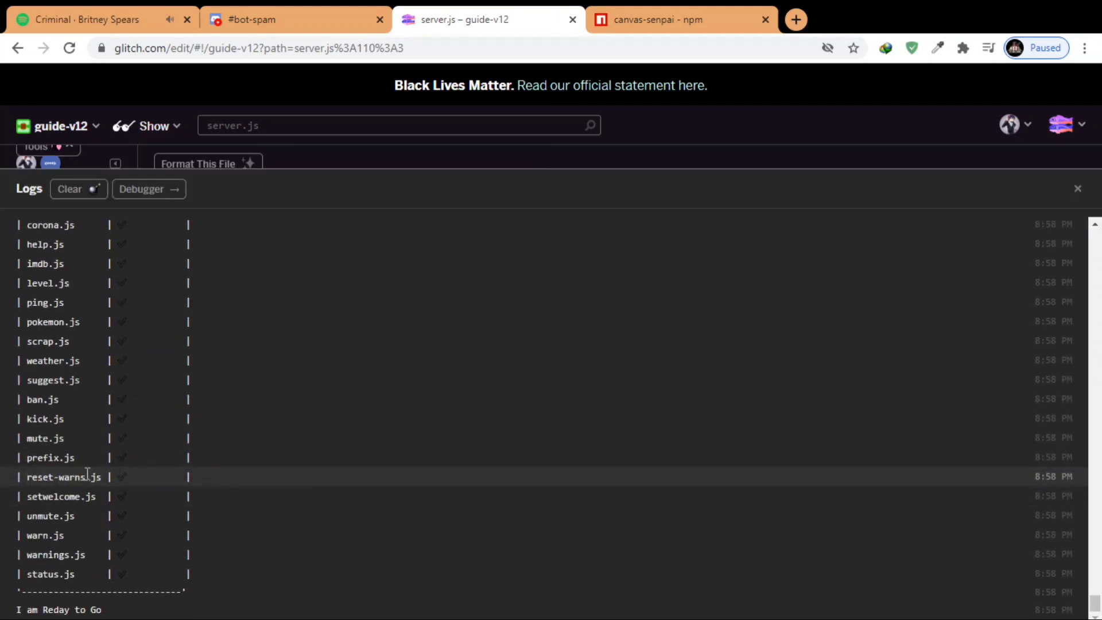
click(295, 19)
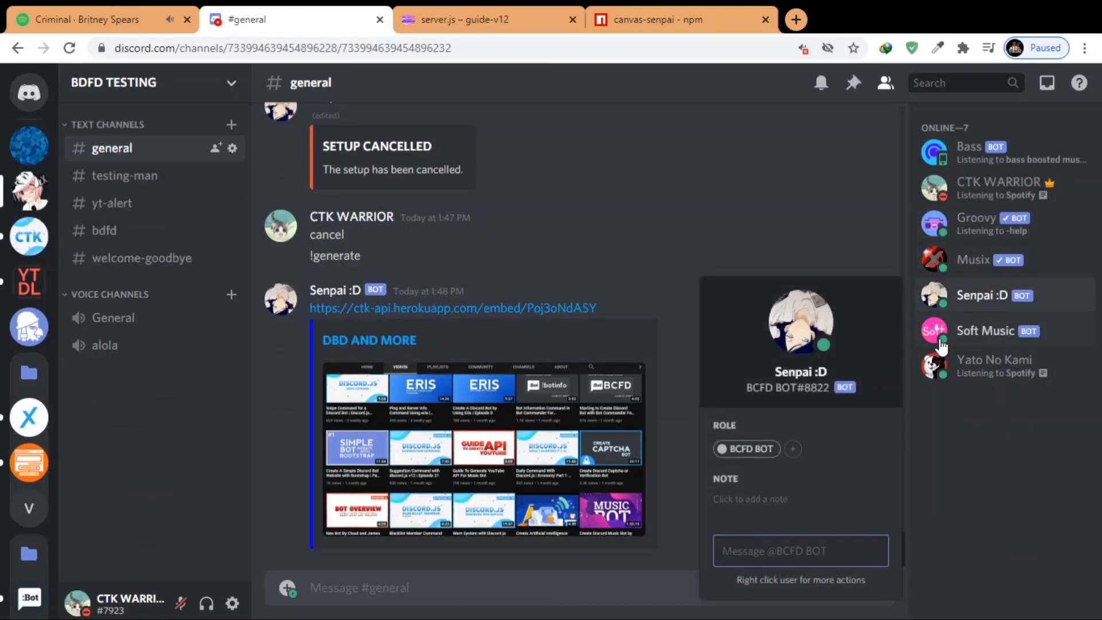
Send !setwelcome #welcome-goodbye in #general and post that it's now time to test.
click(485, 20)
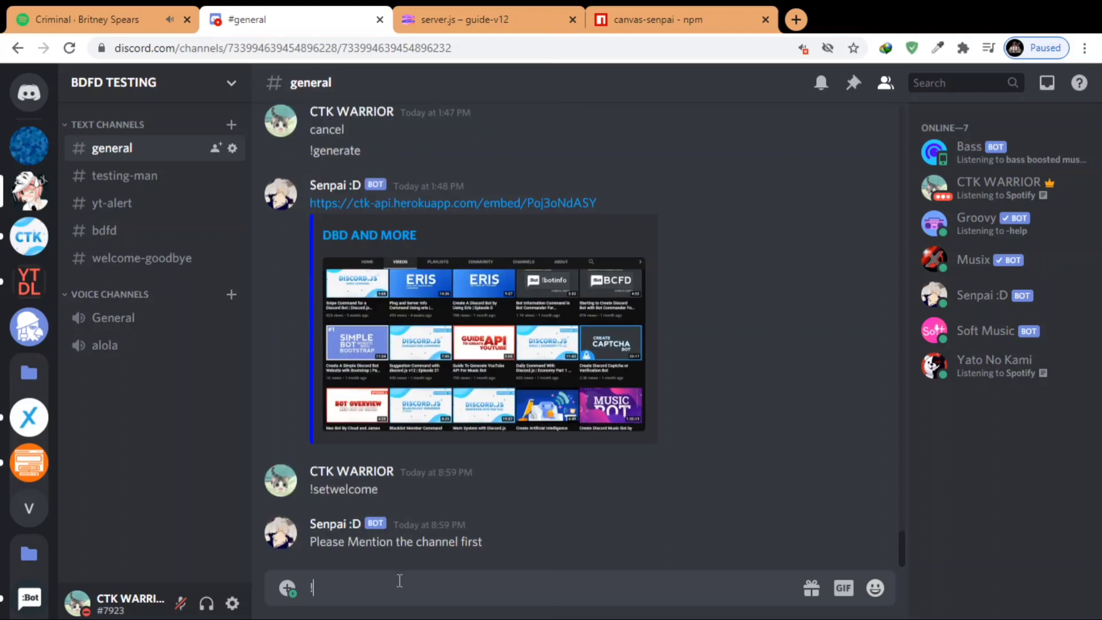
text(!setwelcome)
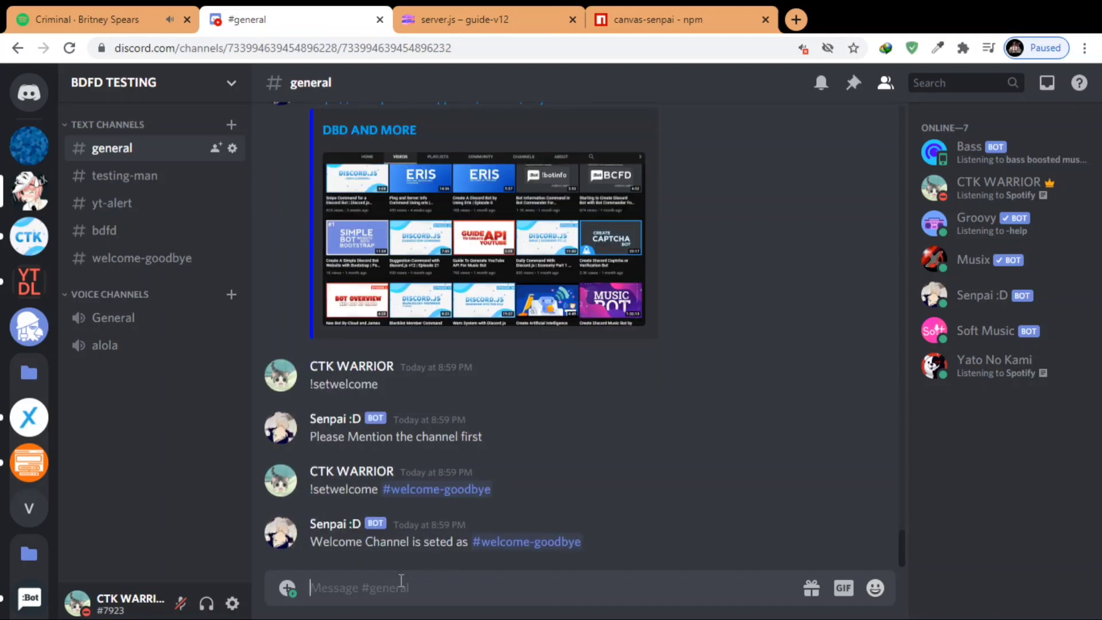
text(now t)
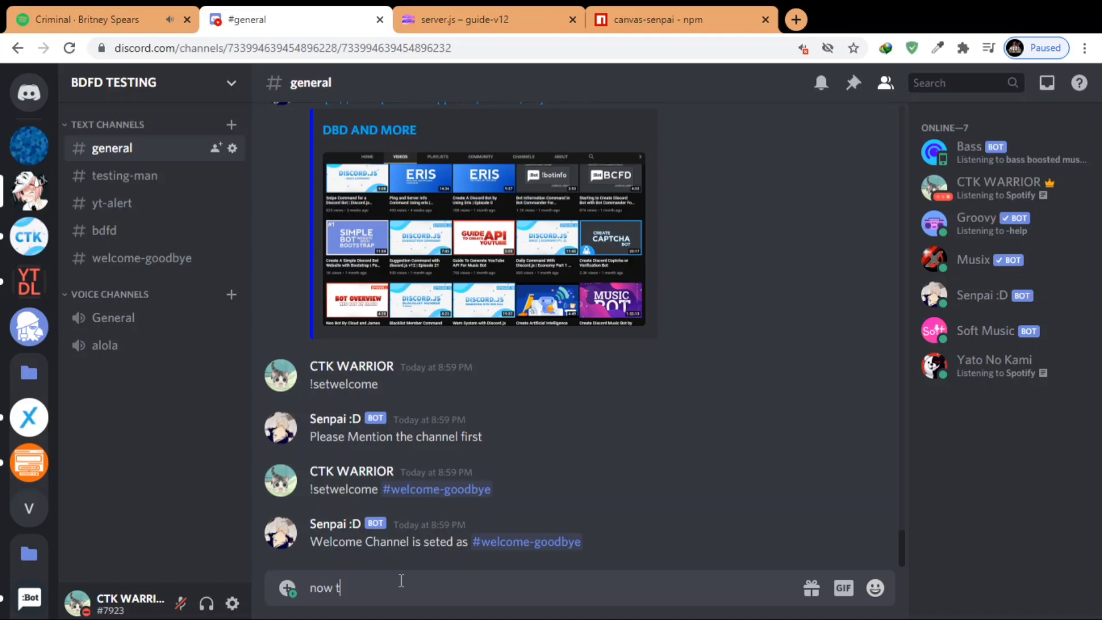
text(ime to test)
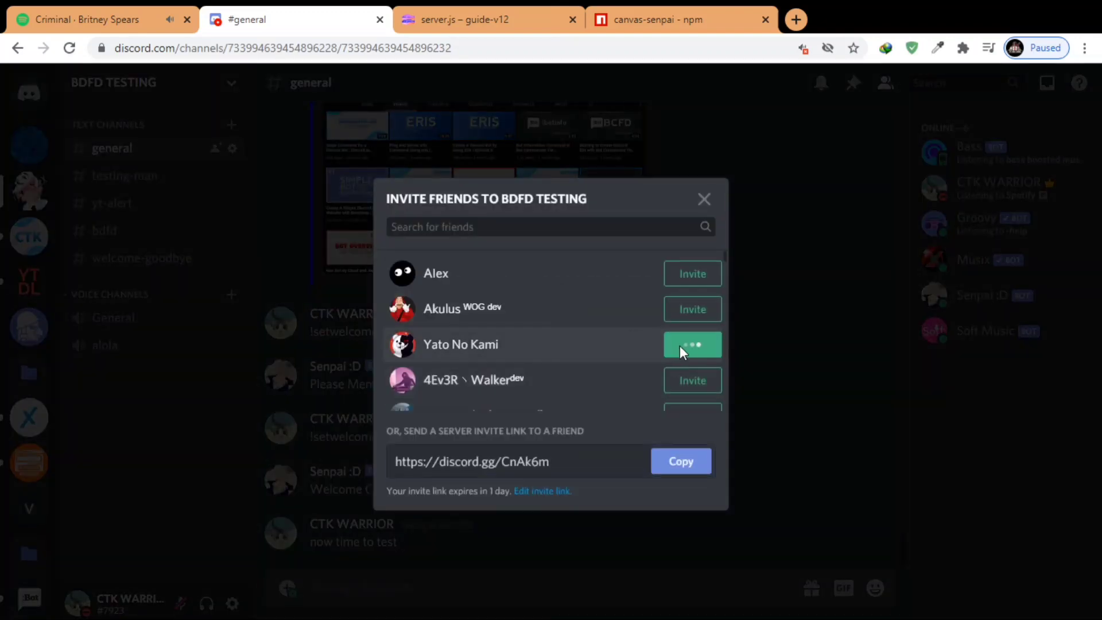
Invite the test account so the bot posts Yato No Kami's welcome image, then return to server.js.
click(691, 345)
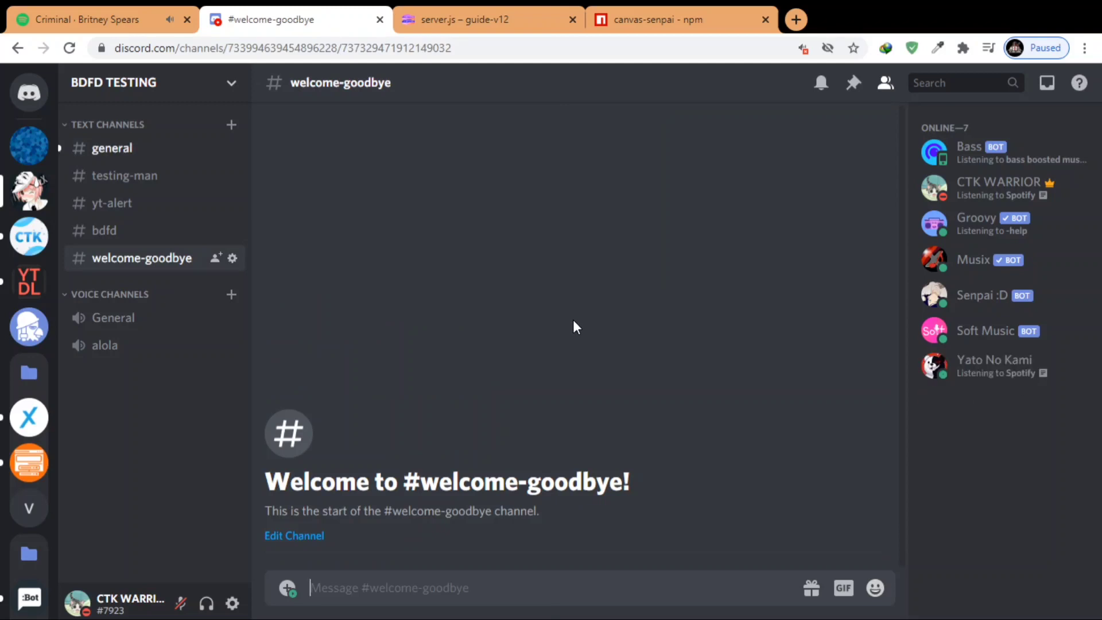
mouse_move(337, 334)
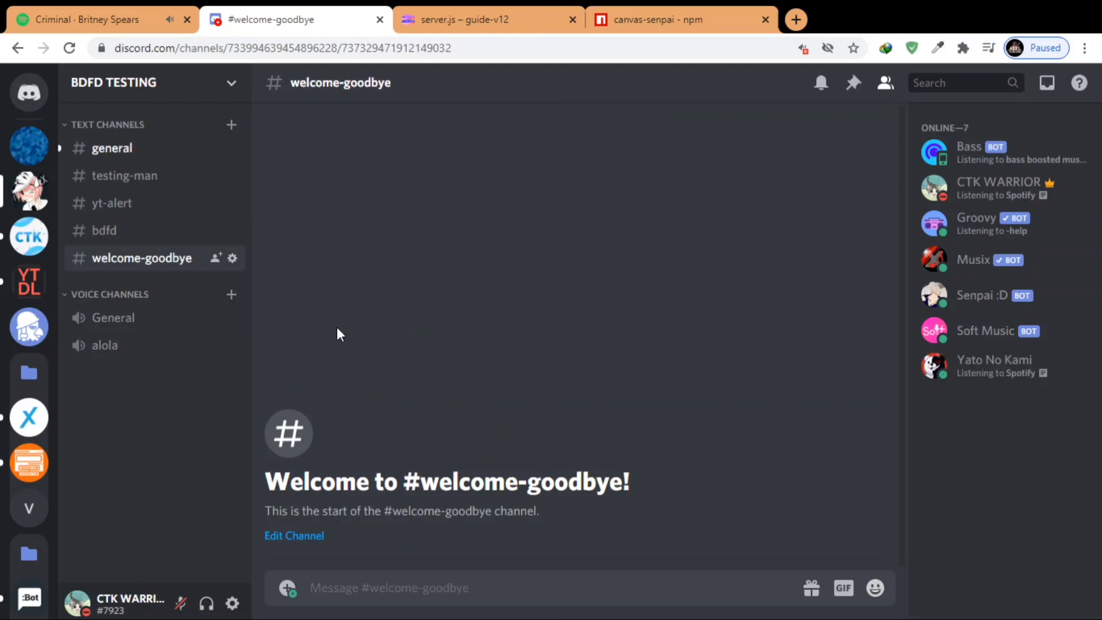
click(112, 148)
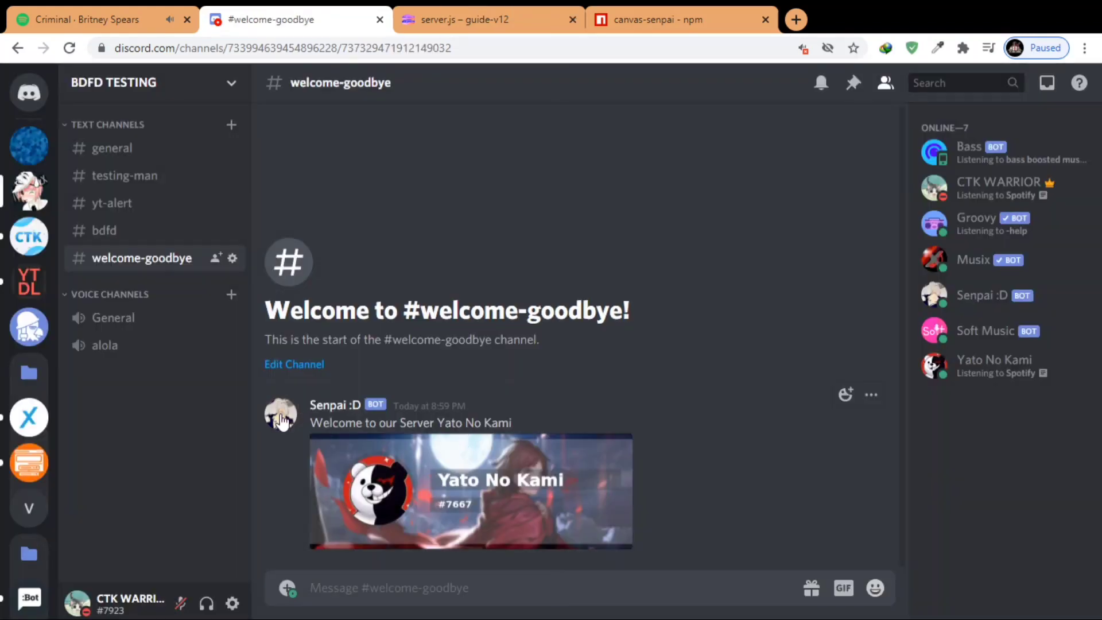
mouse_move(487, 522)
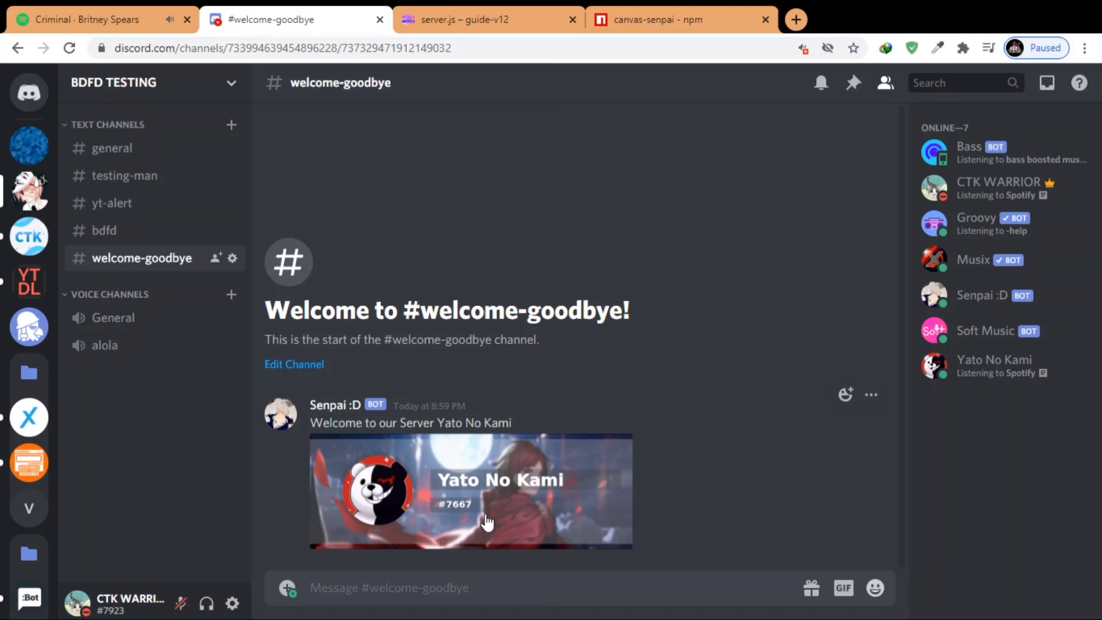
click(484, 20)
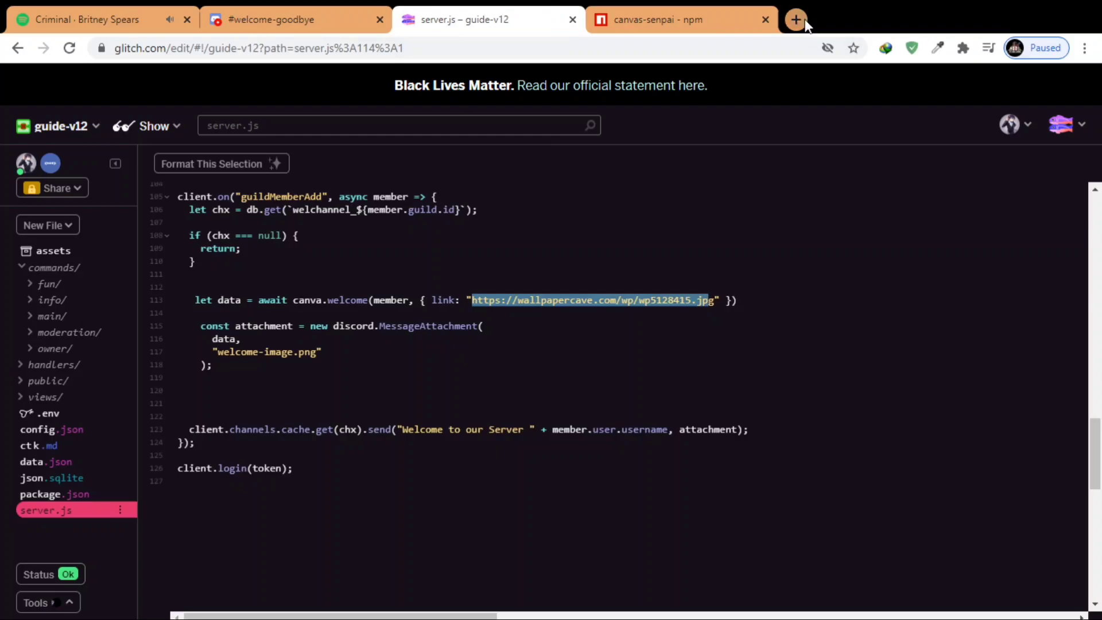
Search Google Images for 'anime banner' in a new tab.
click(794, 20)
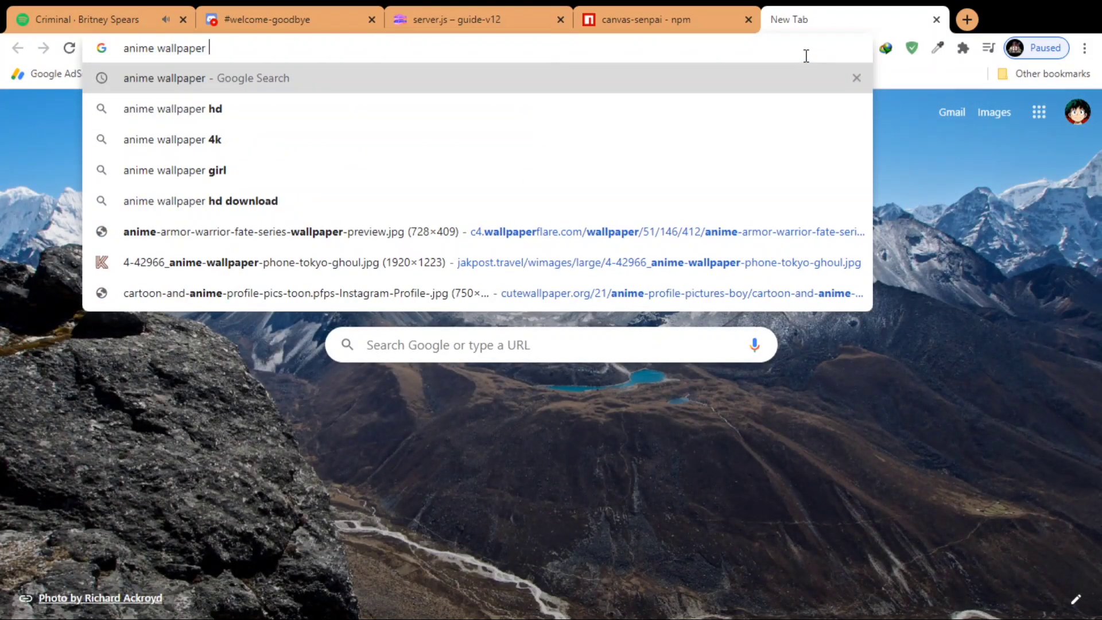
text(banner back)
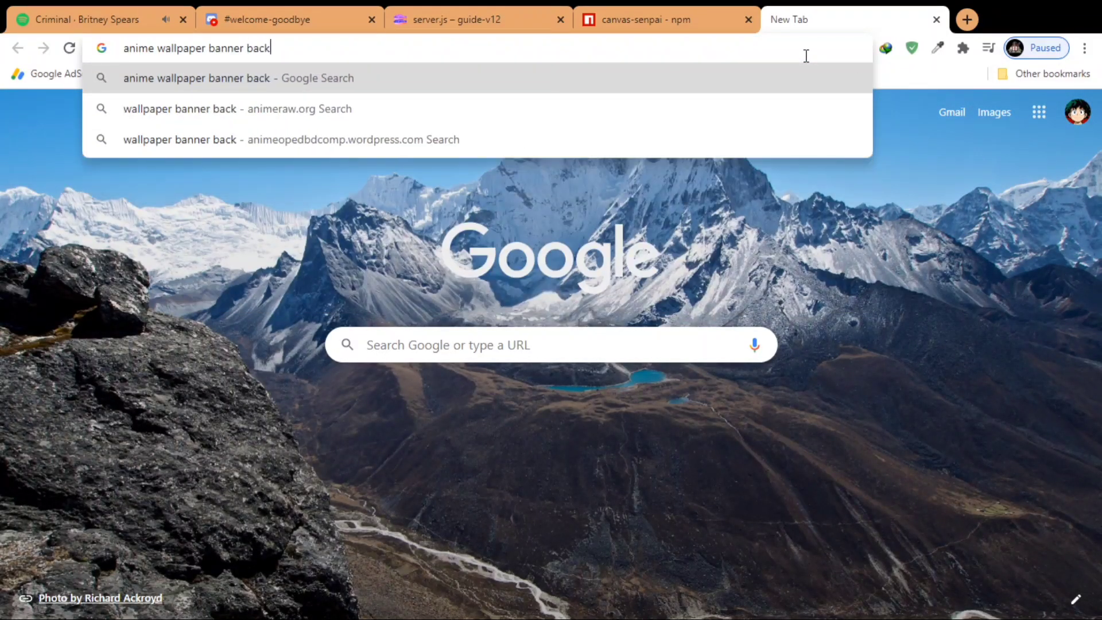
key(Enter)
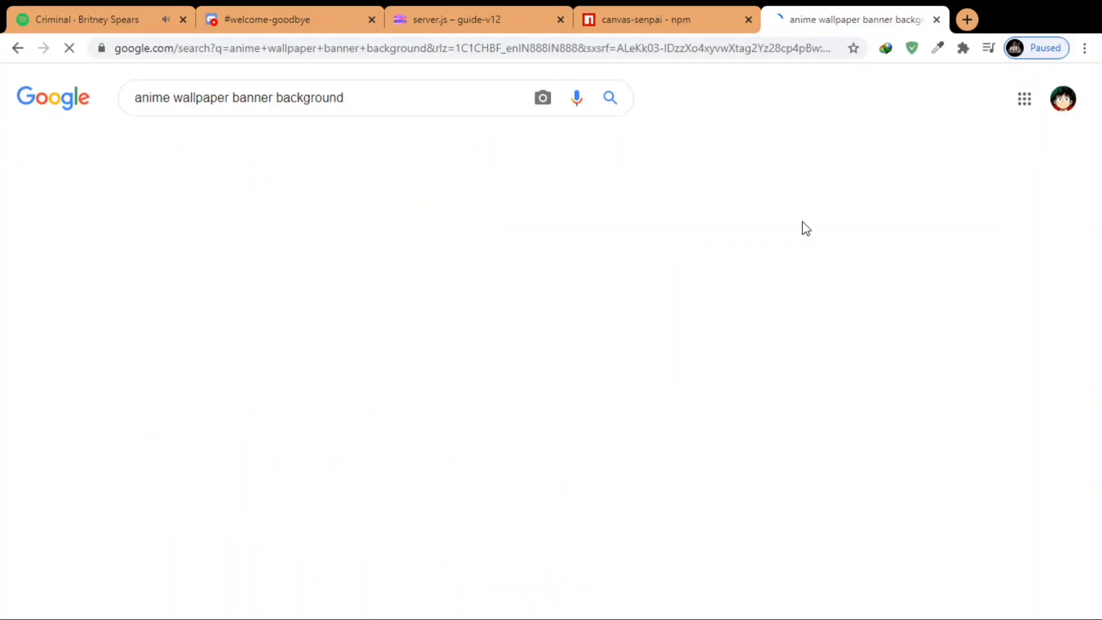
click(214, 136)
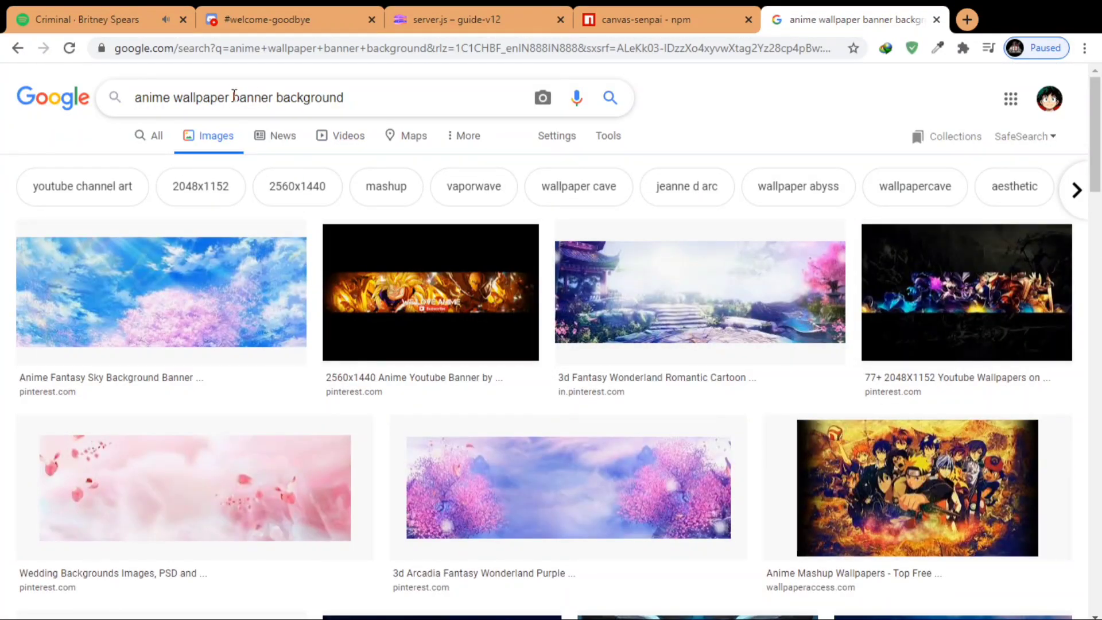
text(anime banner)
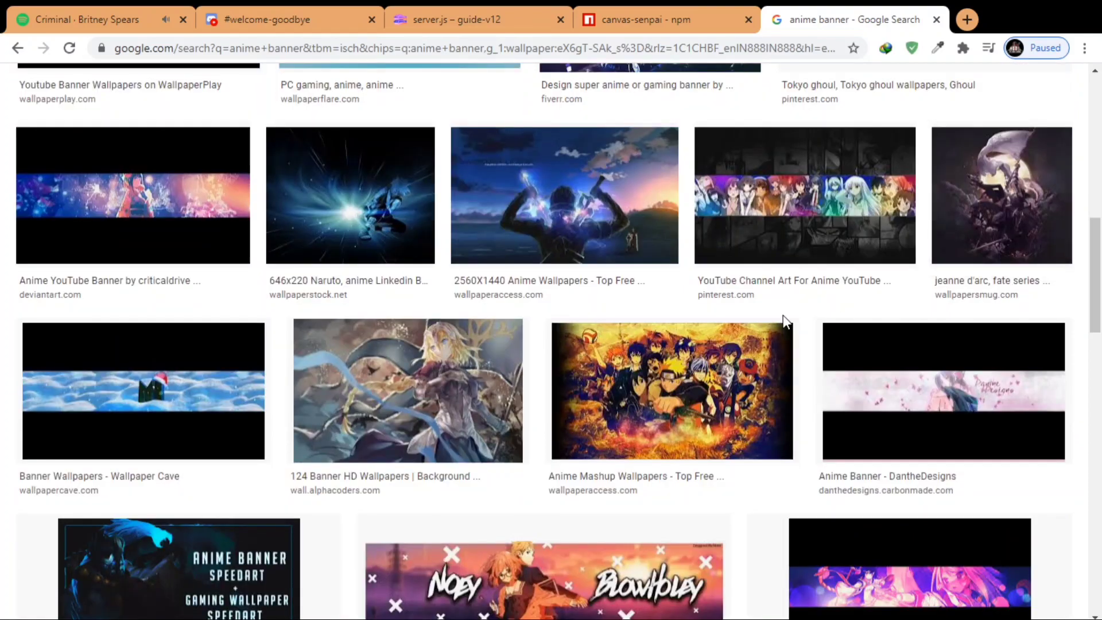
Browse the banner previews, pick the Hyouka autumn image and copy its address for server.js.
scroll(down, 3)
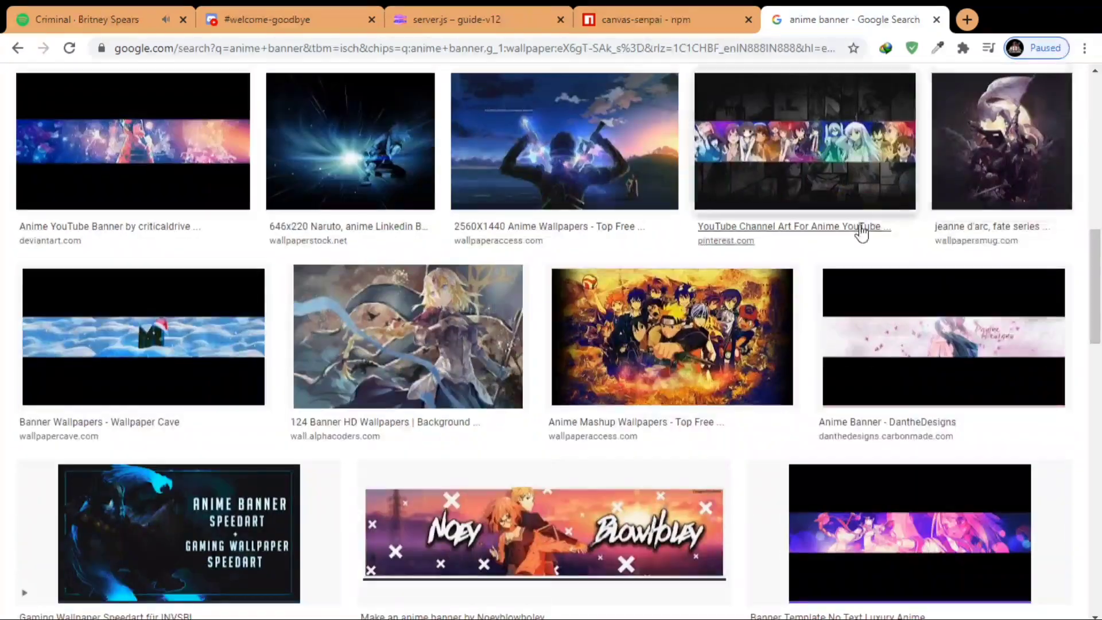
click(544, 530)
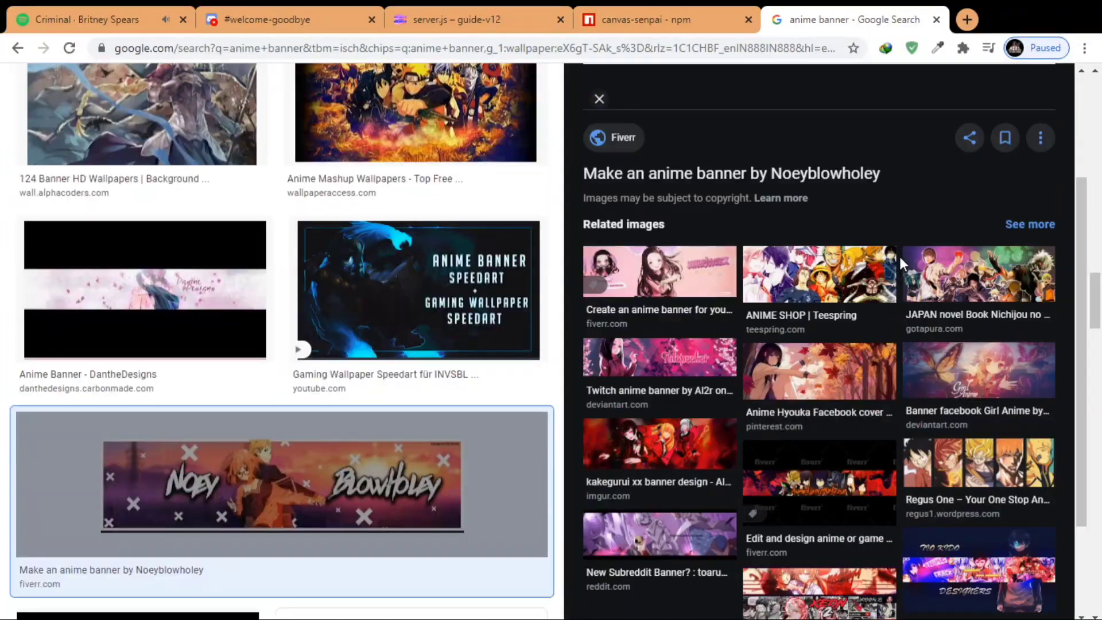
click(818, 275)
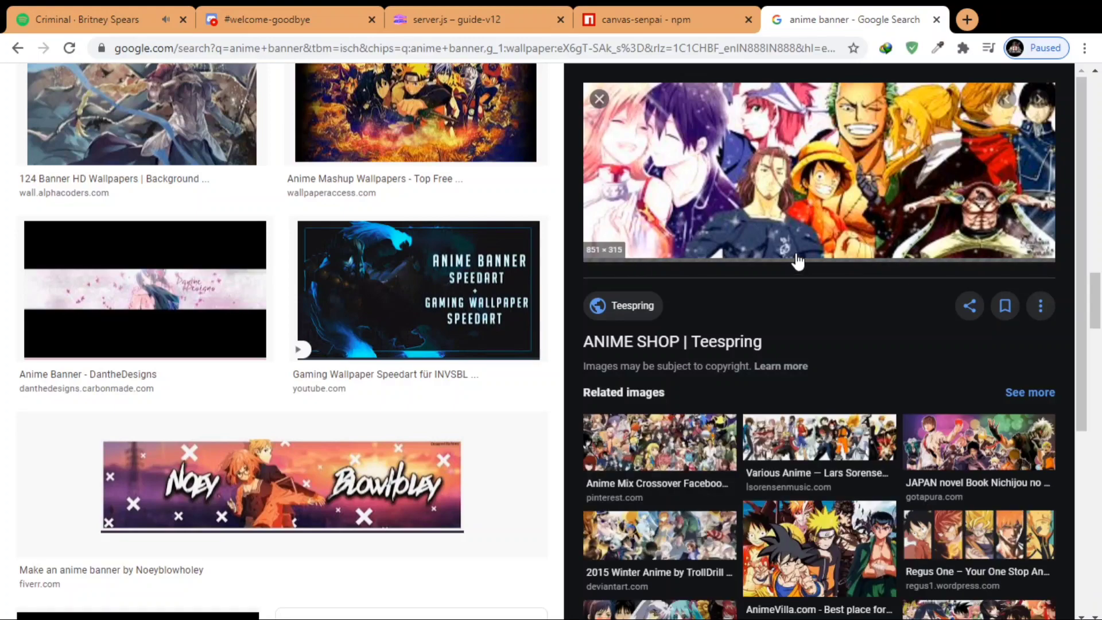
scroll(down, 3)
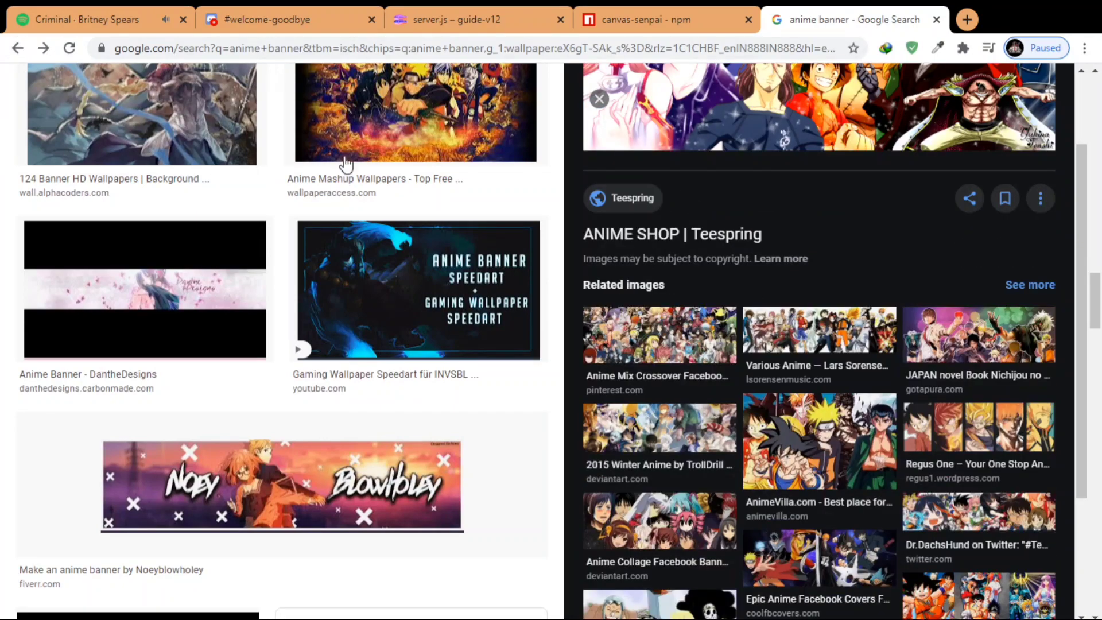
scroll(down, 3)
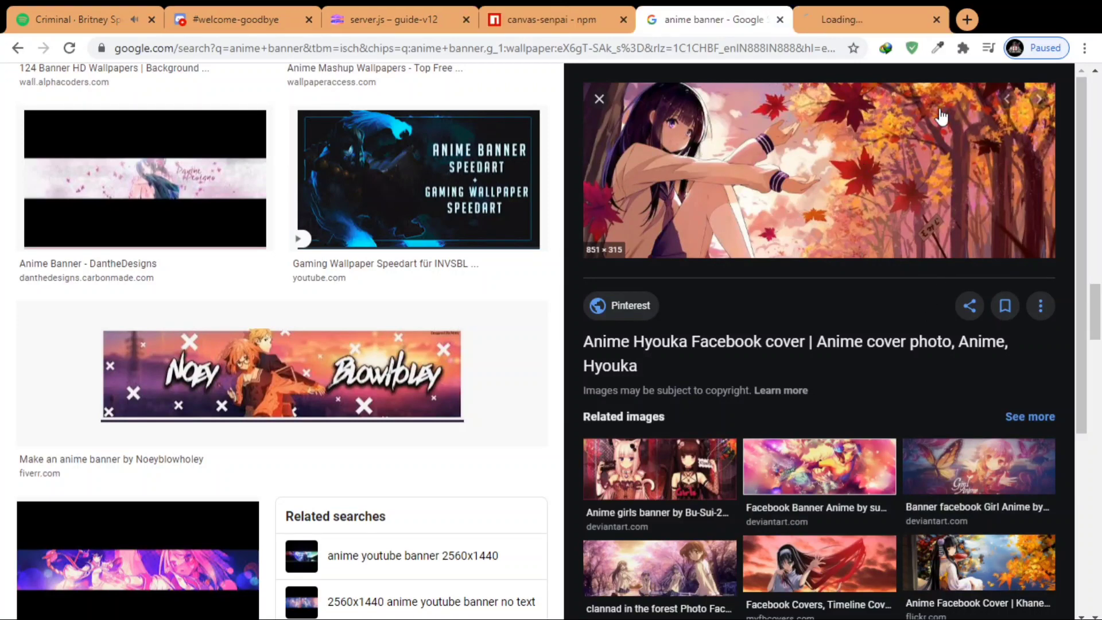
click(390, 19)
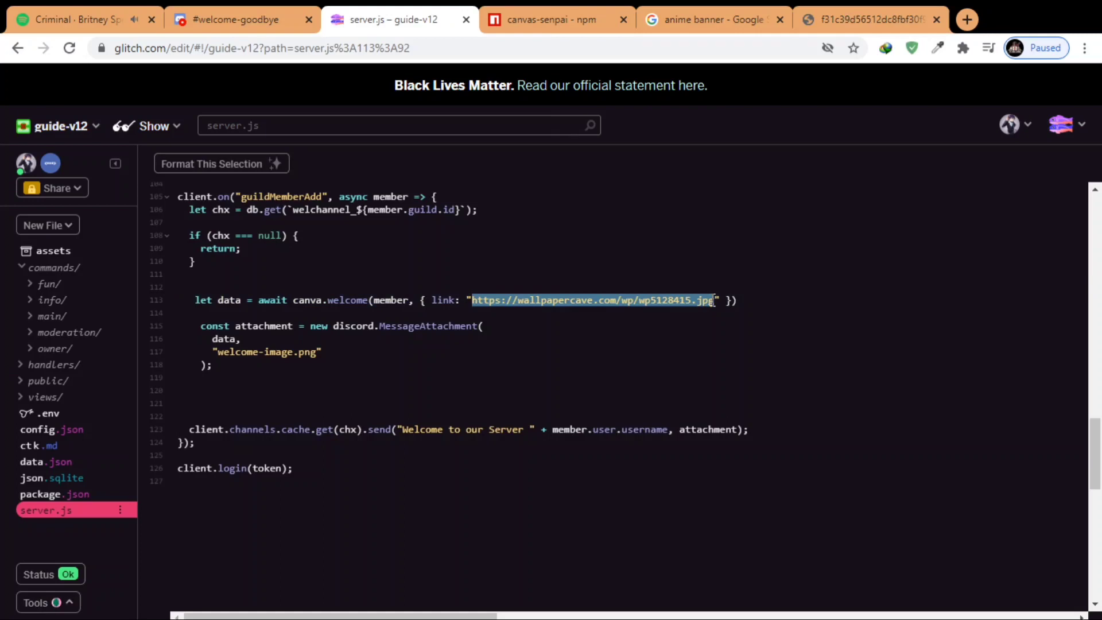
Set canva.welcome's background link to the i.pinimg.com Hyouka image URL and go to Discord.
text(https://i.pinimg.com/originals/f3/1c/39/f31c39d56512dc8fbf30f9d0fb3ee9d3.jpg)
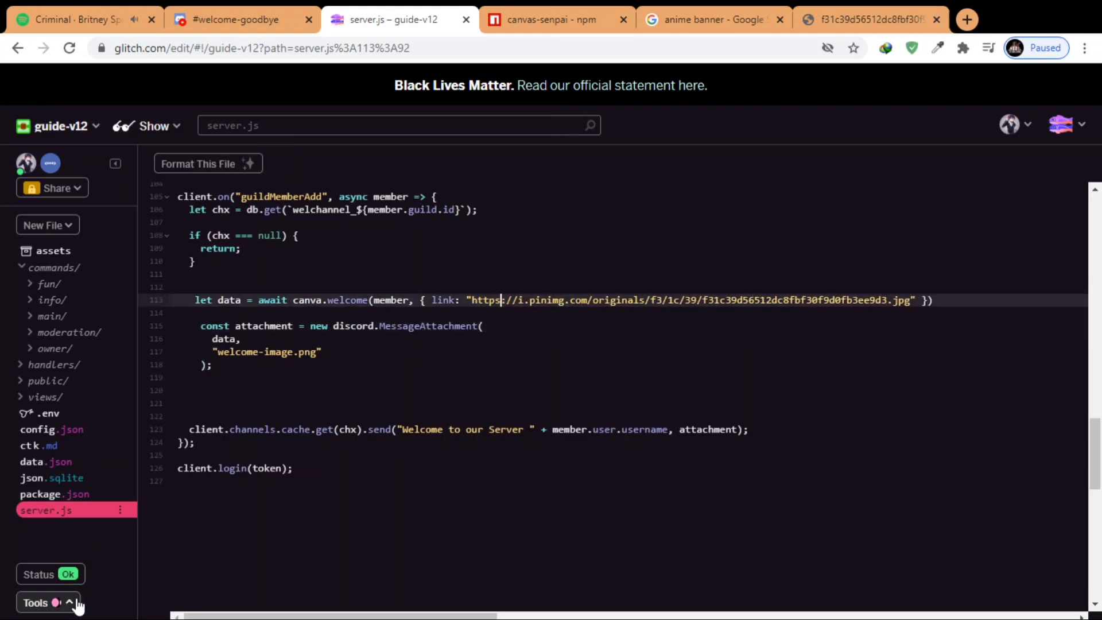
click(236, 20)
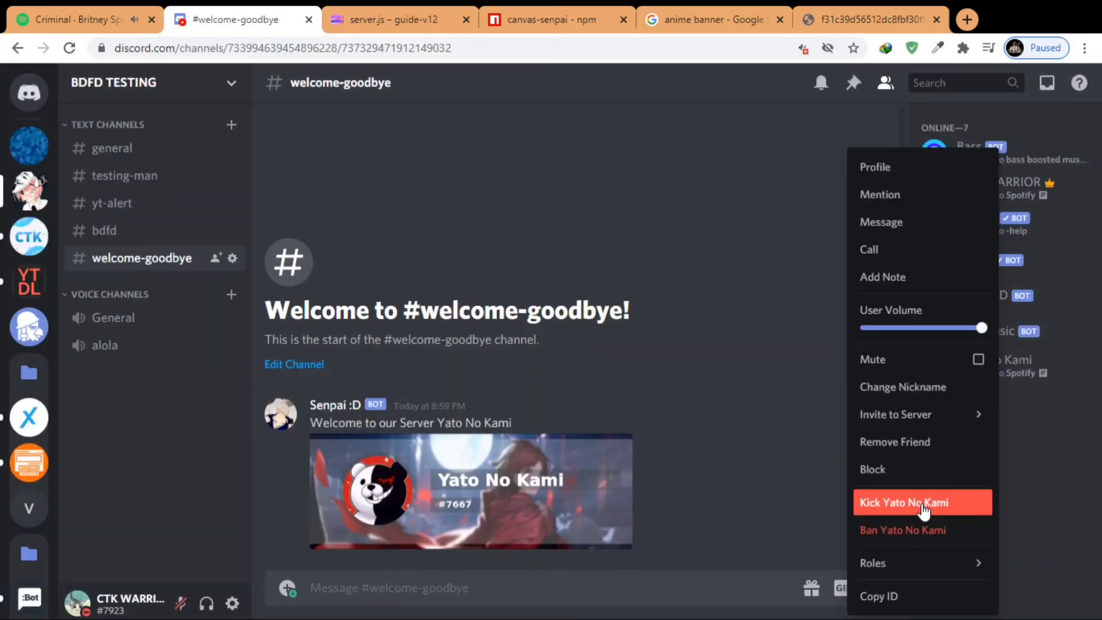
Kick and re-invite Yato No Kami for a fresh autumn welcome card, then close the image tabs and return to npm.
click(903, 503)
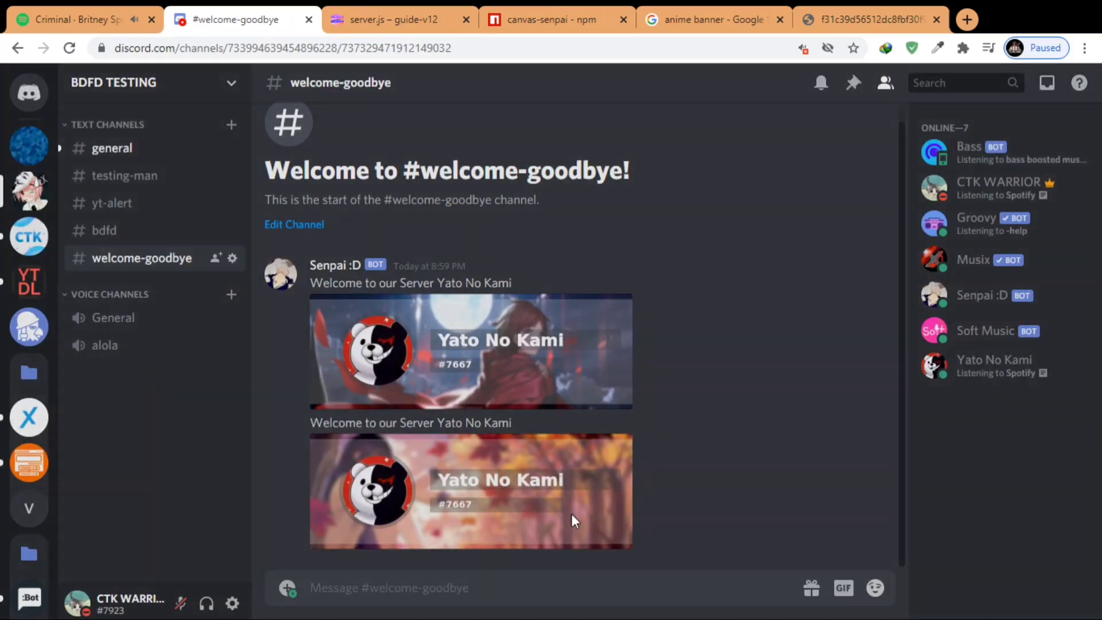
mouse_move(700, 27)
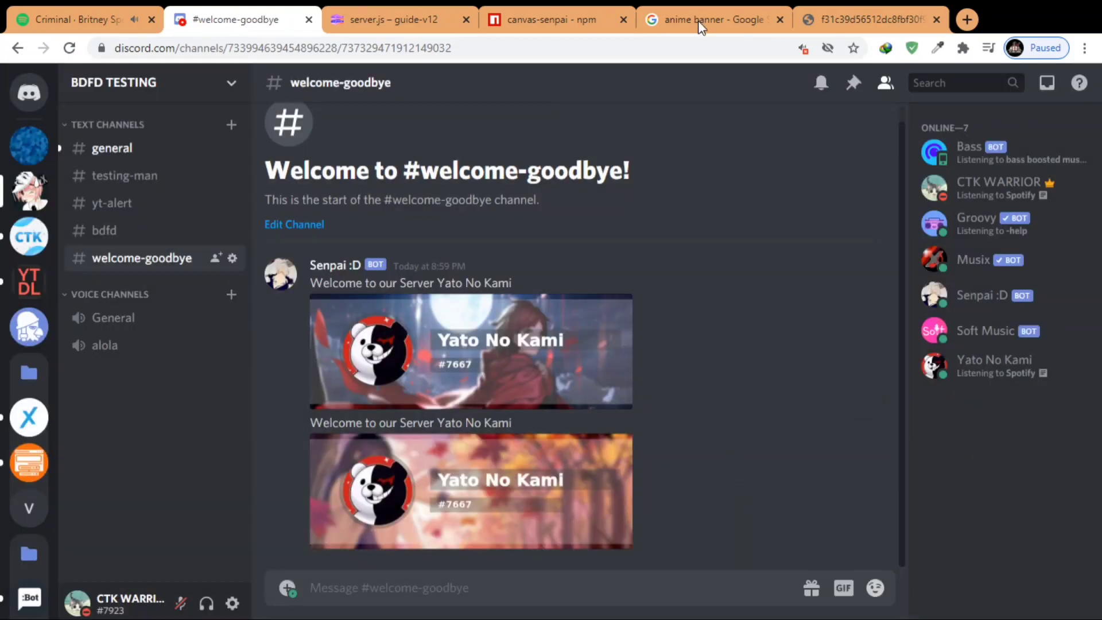
click(936, 20)
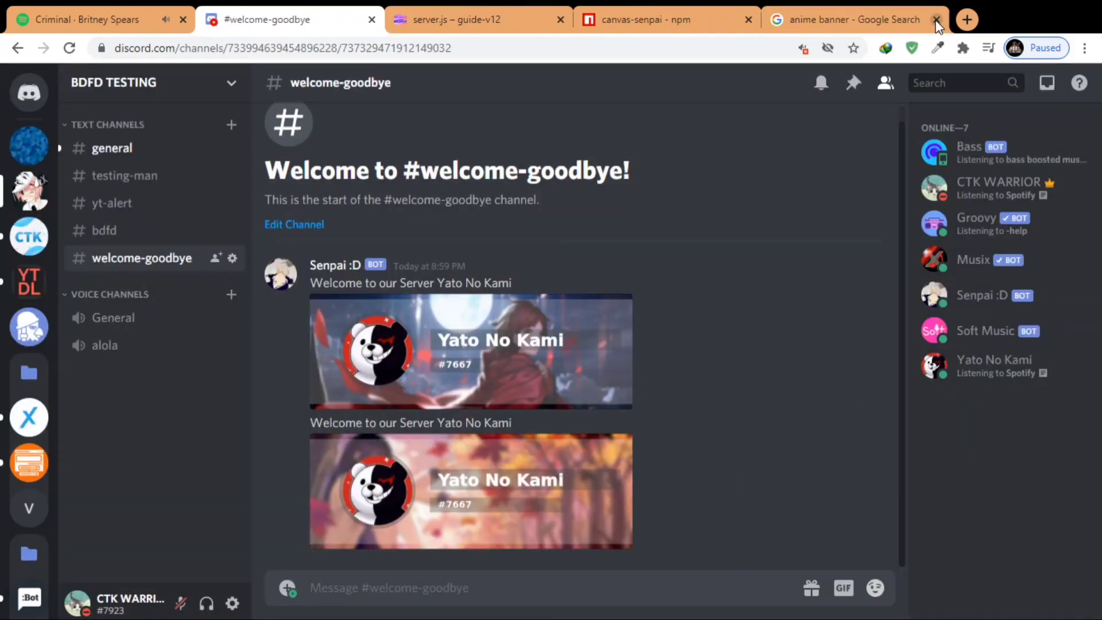
click(936, 19)
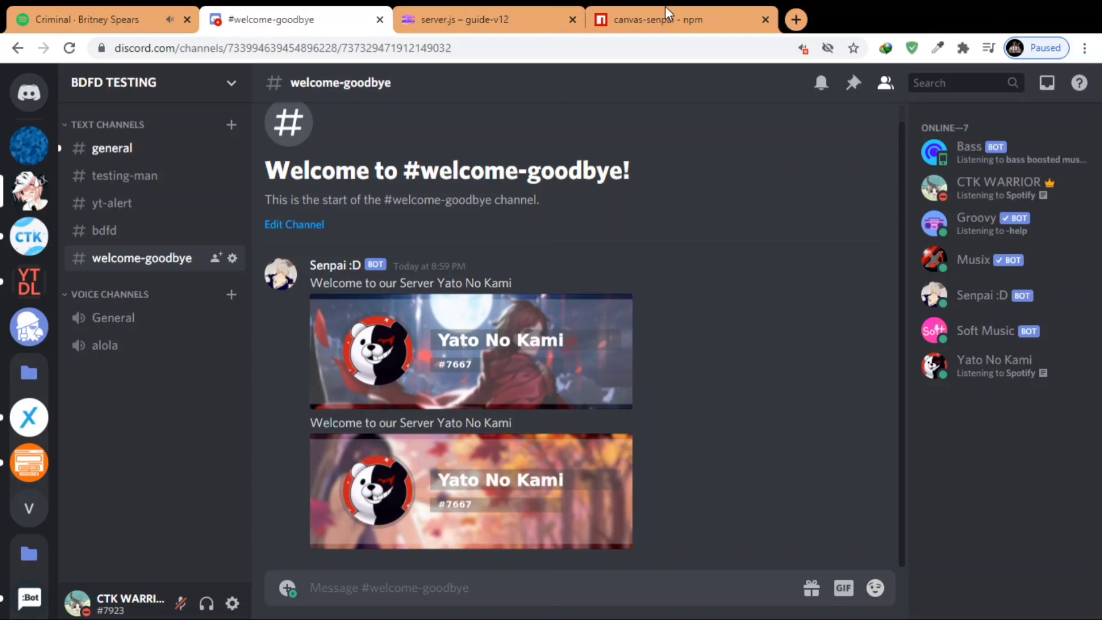
click(656, 19)
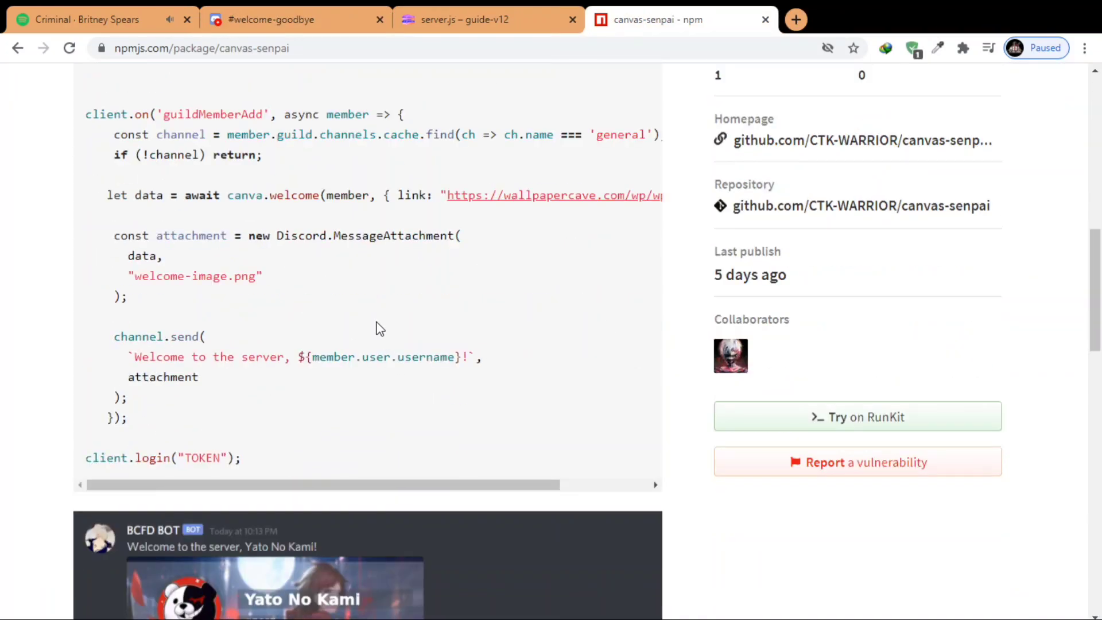
Scroll through the canvas-senpai README welcome example on npmjs.com.
scroll(down, 3)
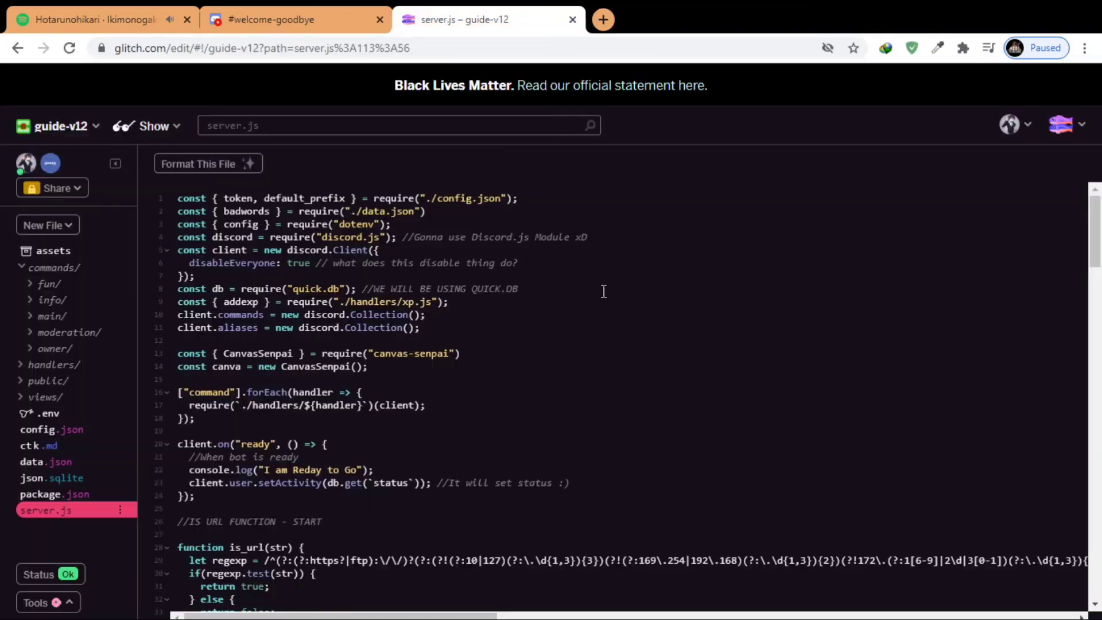
Type 'see you guys in next video' in the #welcome-goodbye message box without sending.
click(270, 20)
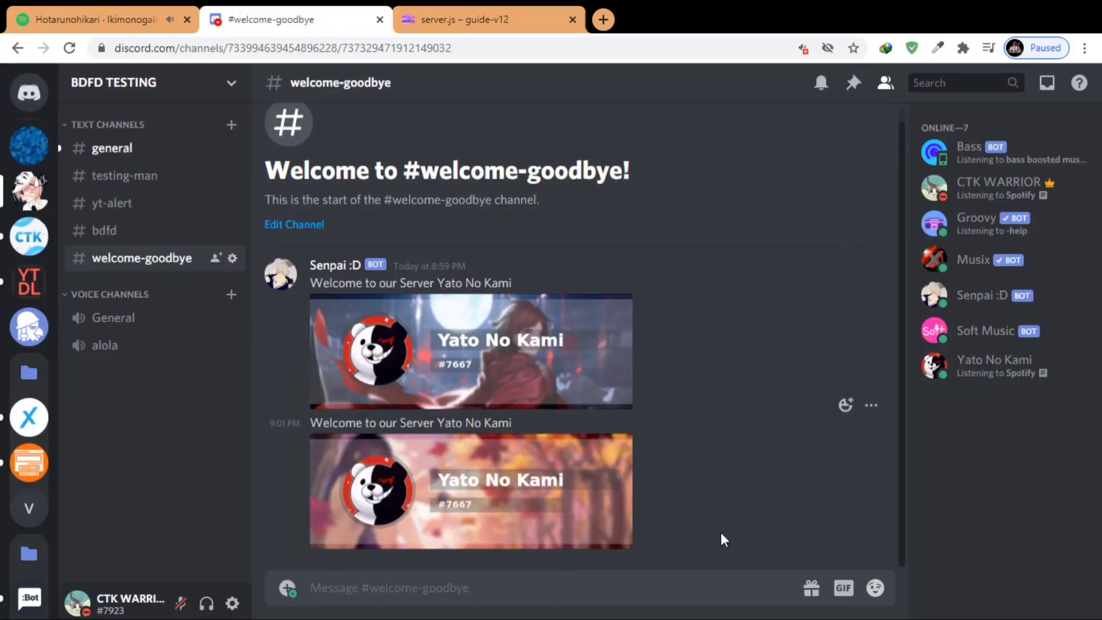
mouse_move(745, 443)
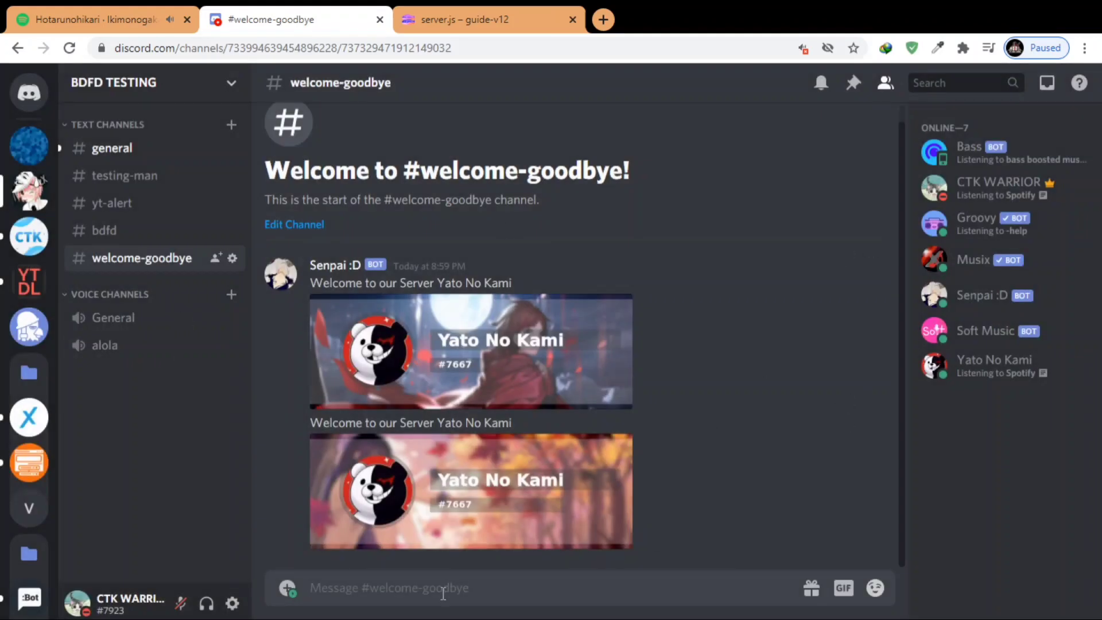
text(see you guy)
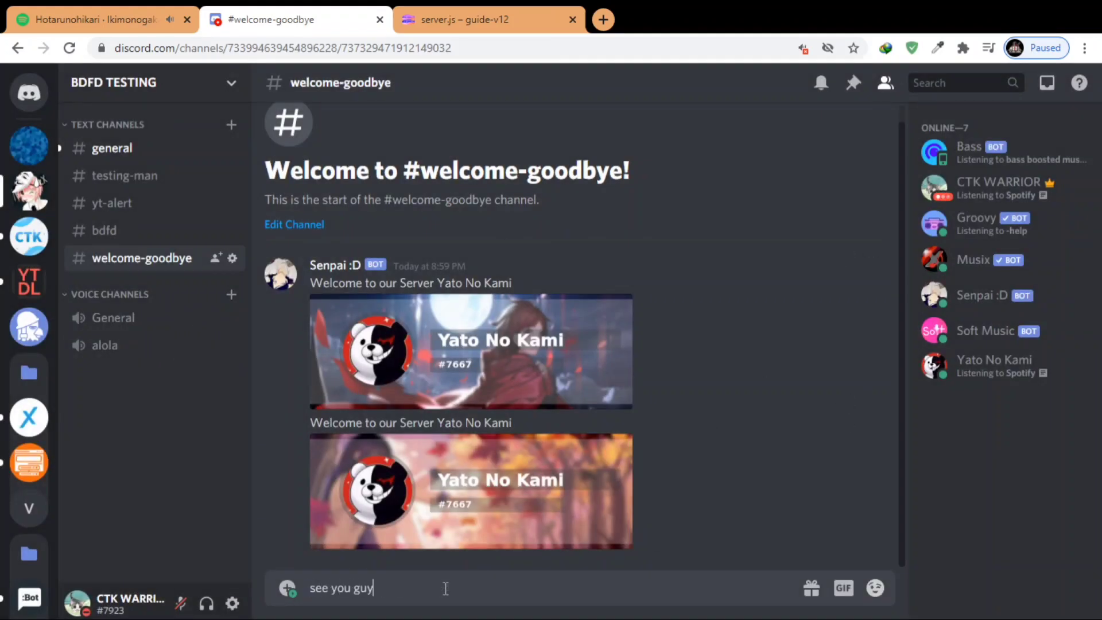
text(s in next video)
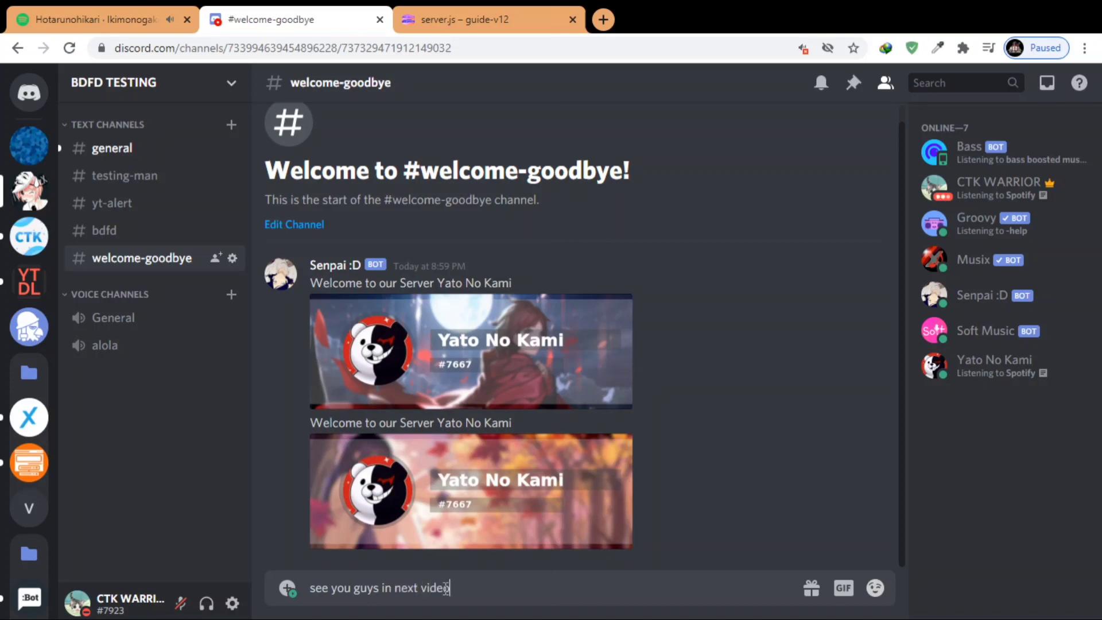